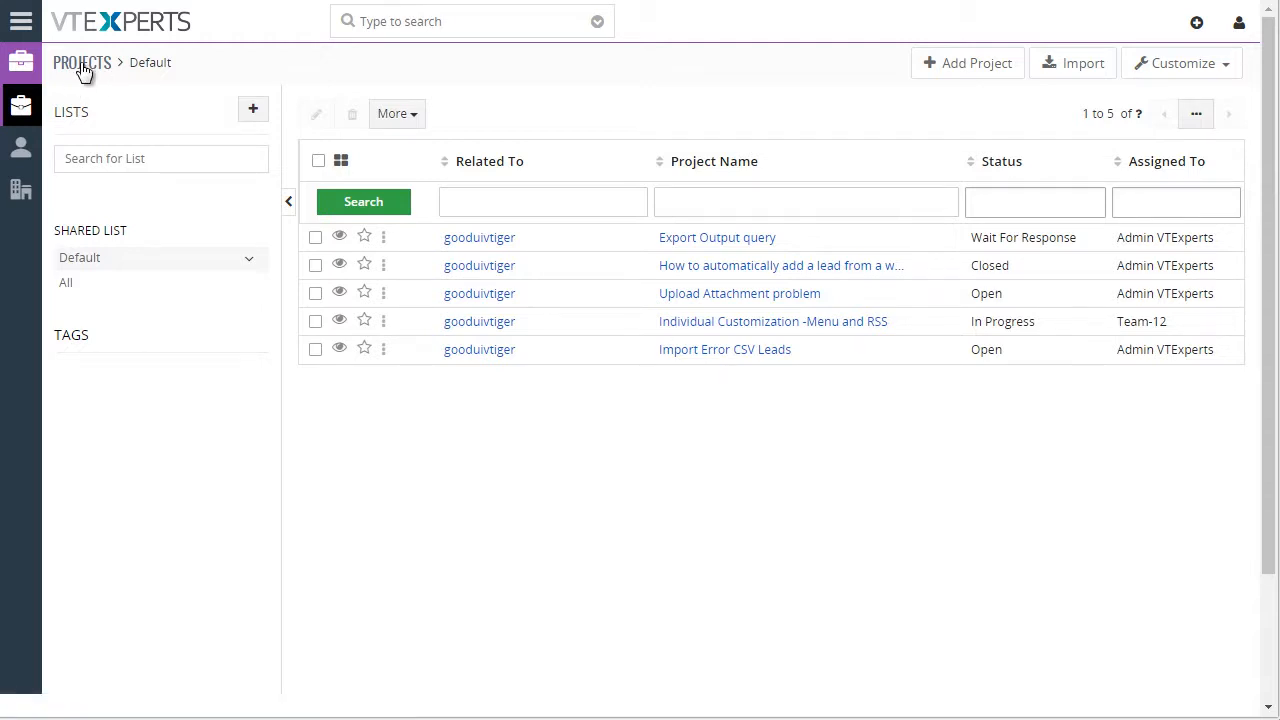
pyautogui.click(967, 63)
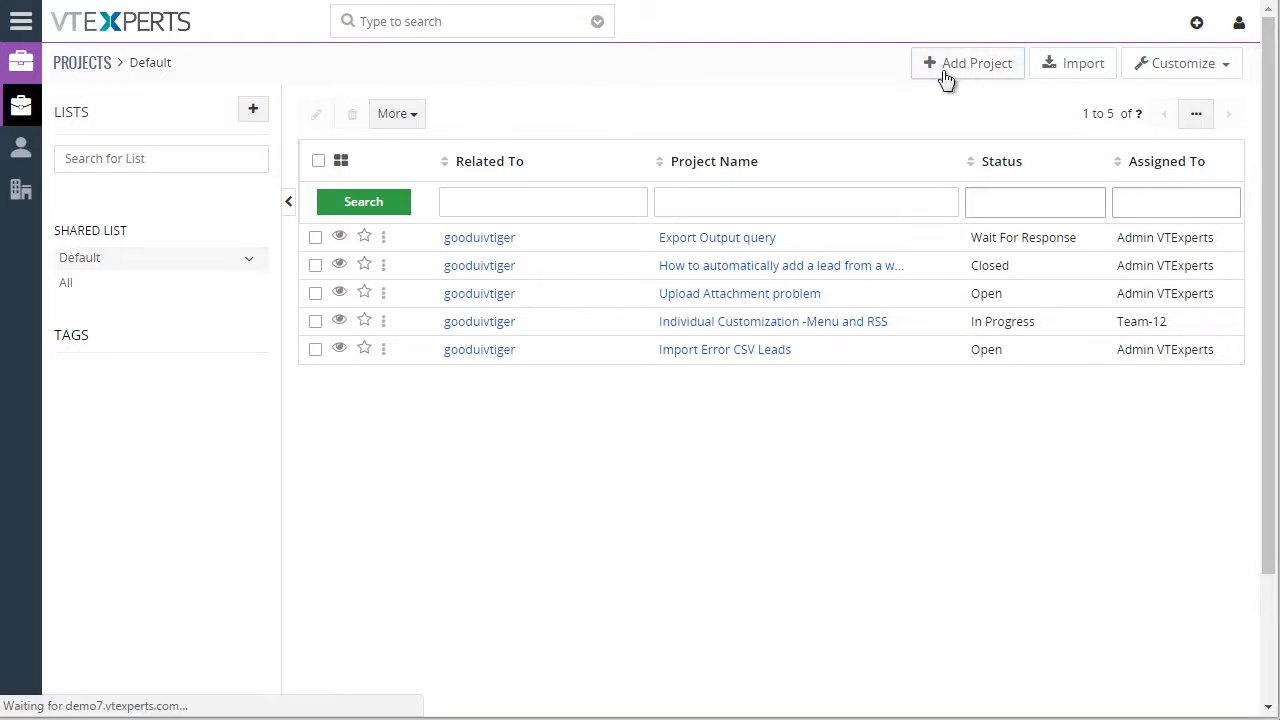
pyautogui.click(967, 63)
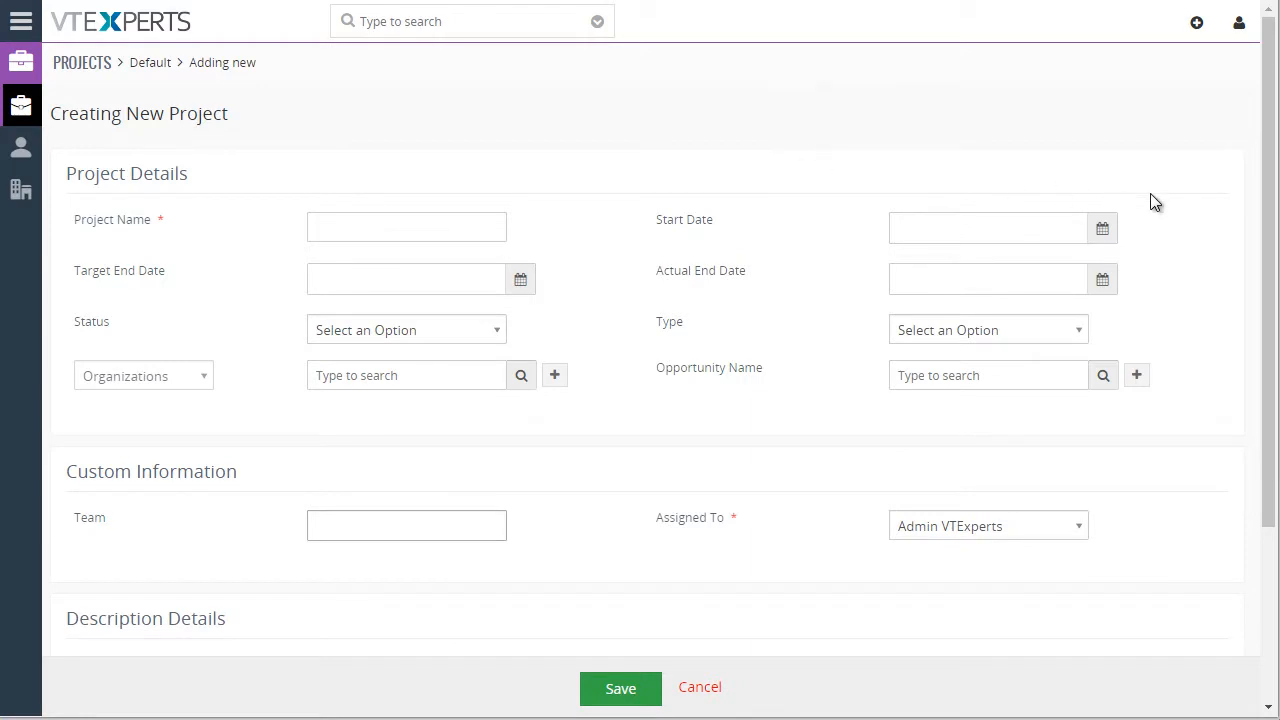
pyautogui.scroll(-3)
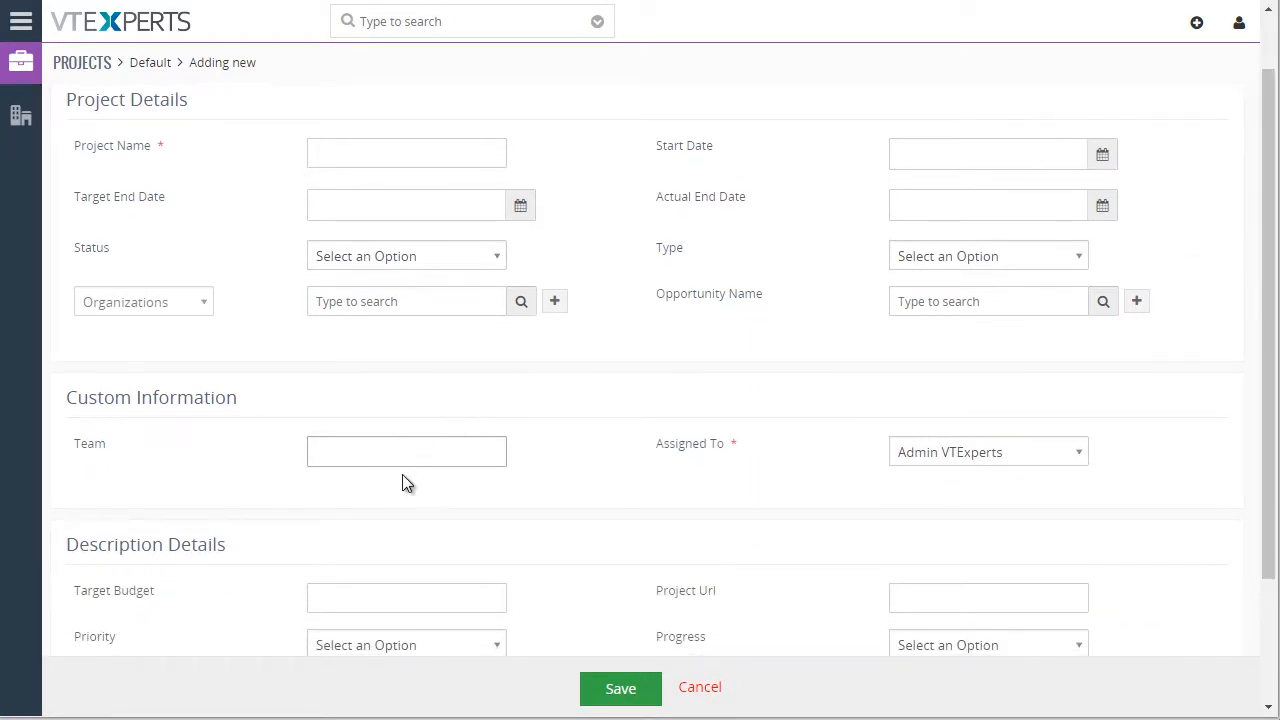
pyautogui.click(406, 451)
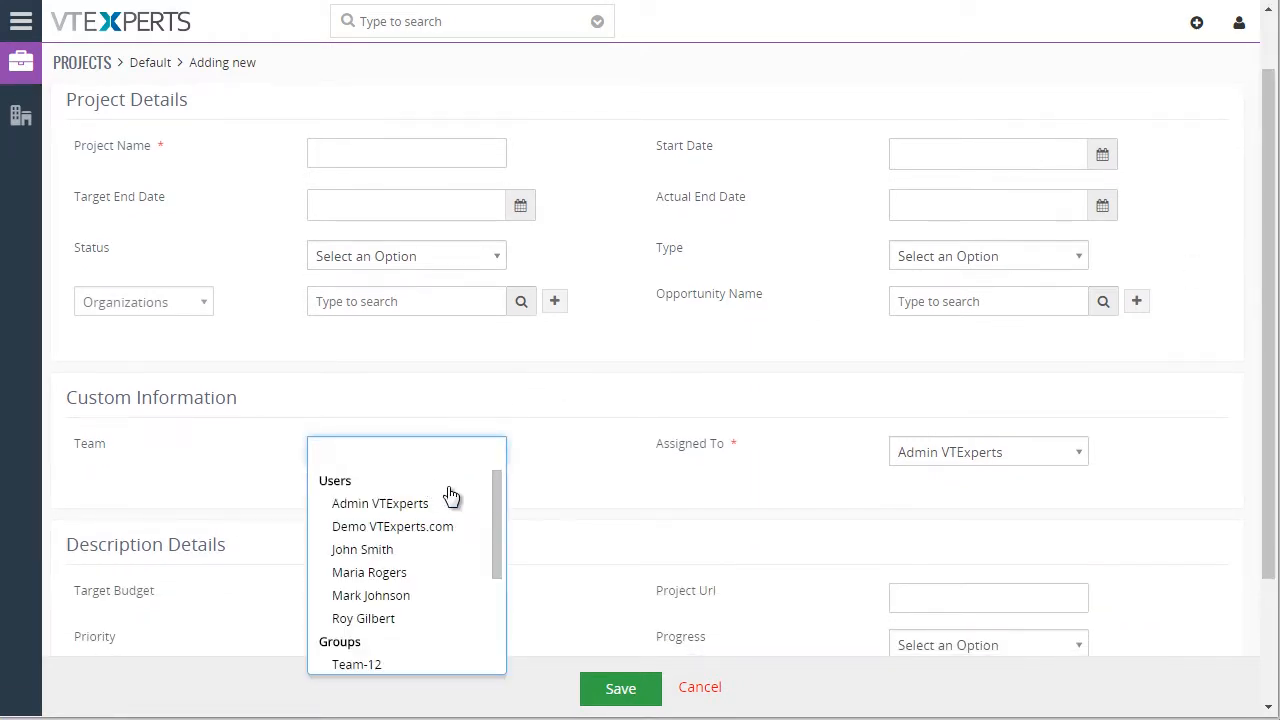
pyautogui.click(362, 549)
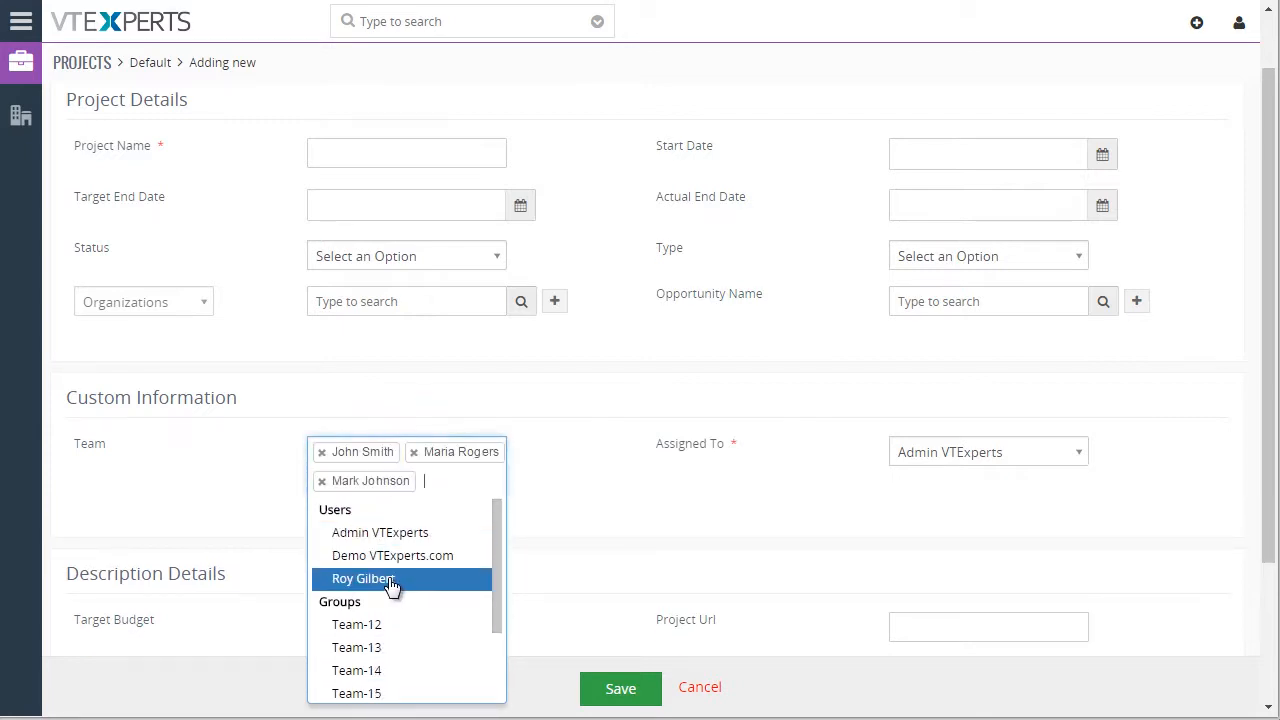
pyautogui.click(363, 578)
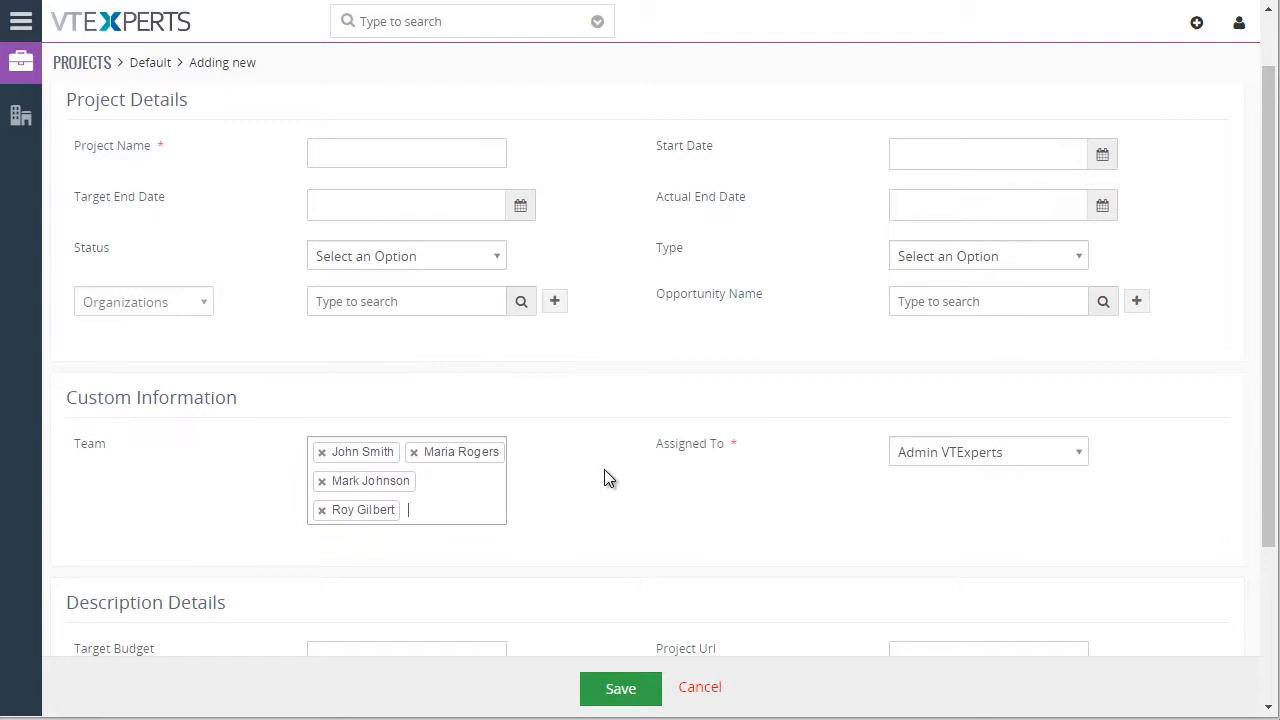
# Name the project 'Temp' and save it.
pyautogui.click(406, 153)
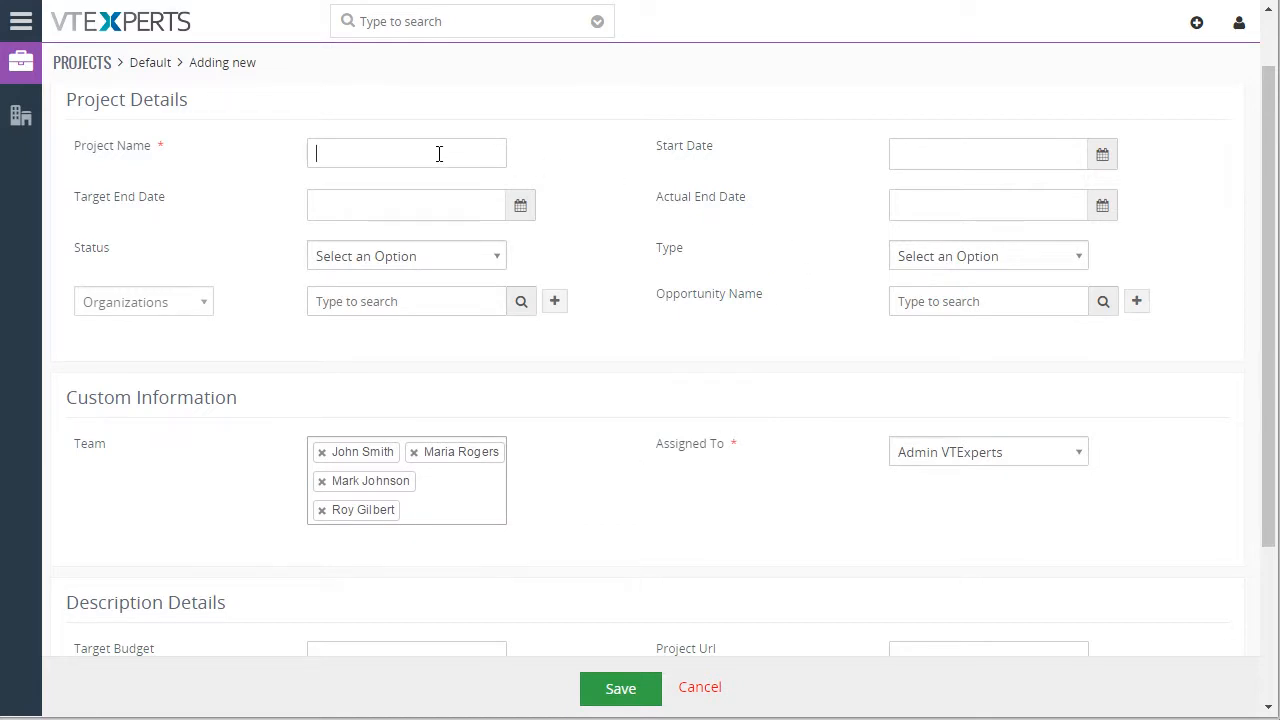
pyautogui.write('Temp')
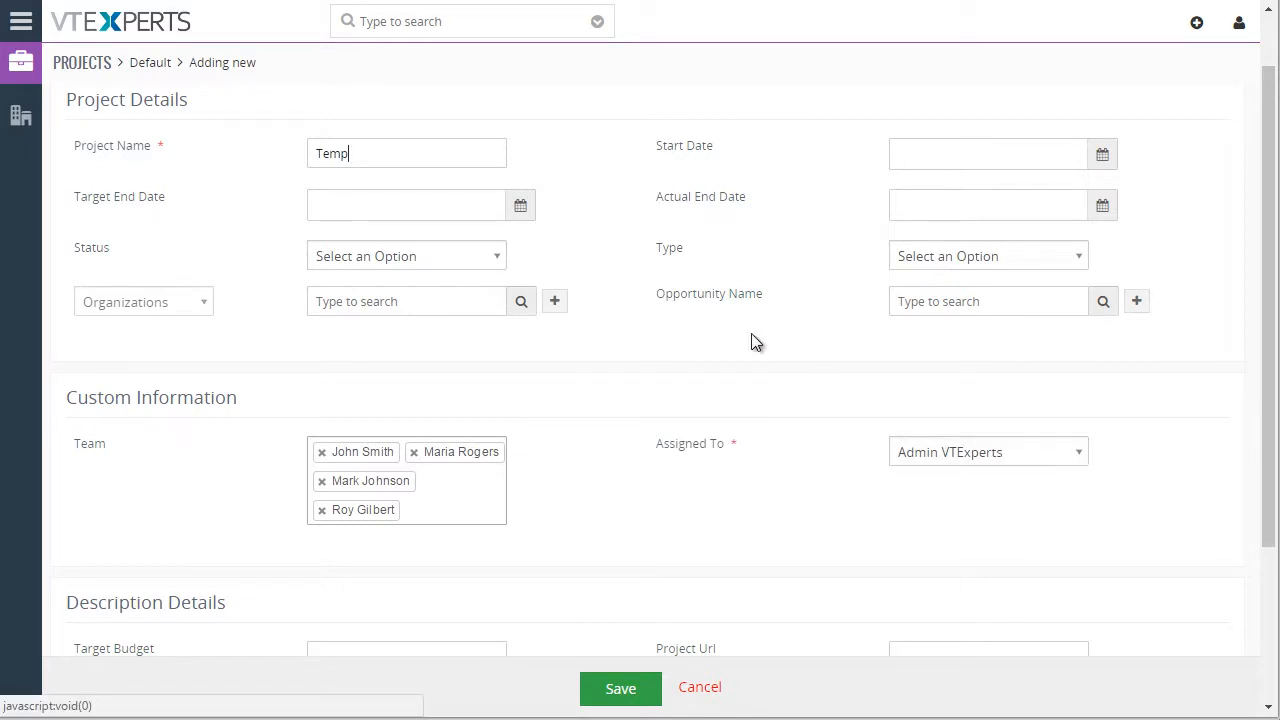
pyautogui.scroll(-3)
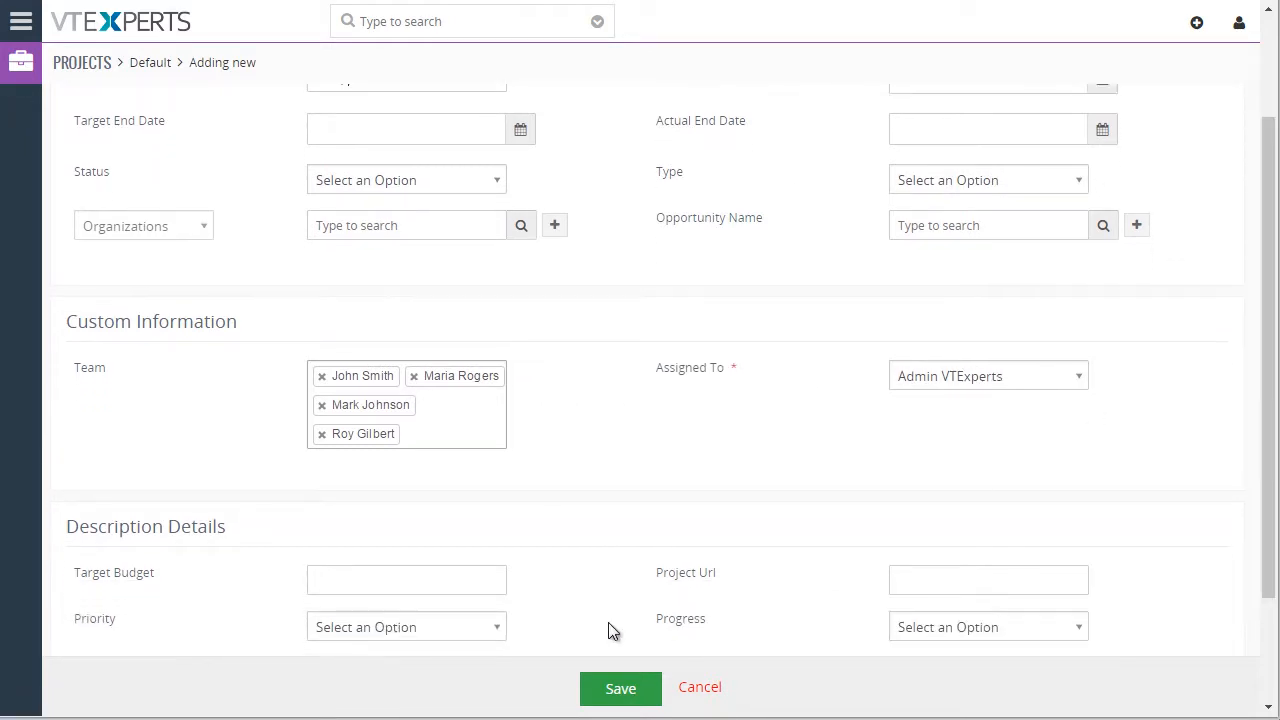
pyautogui.click(620, 688)
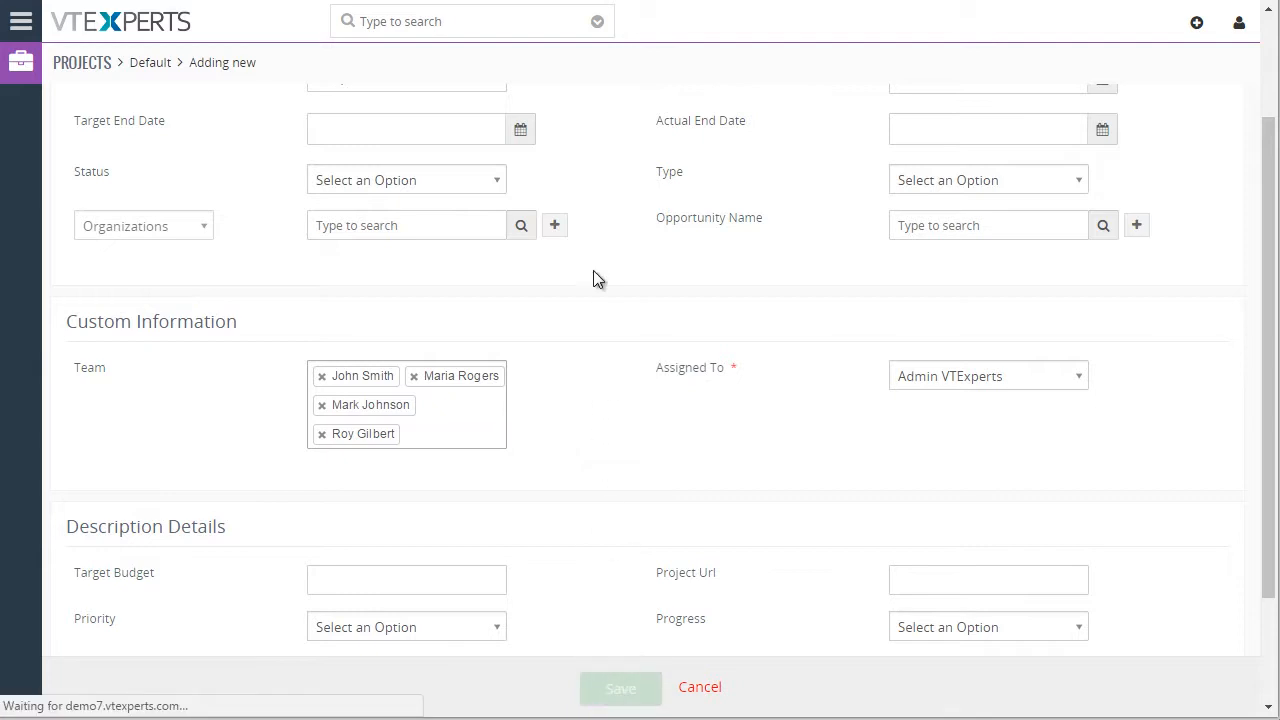
# Review project Temp's details and open the Team-28 group it is assigned to.
pyautogui.click(620, 688)
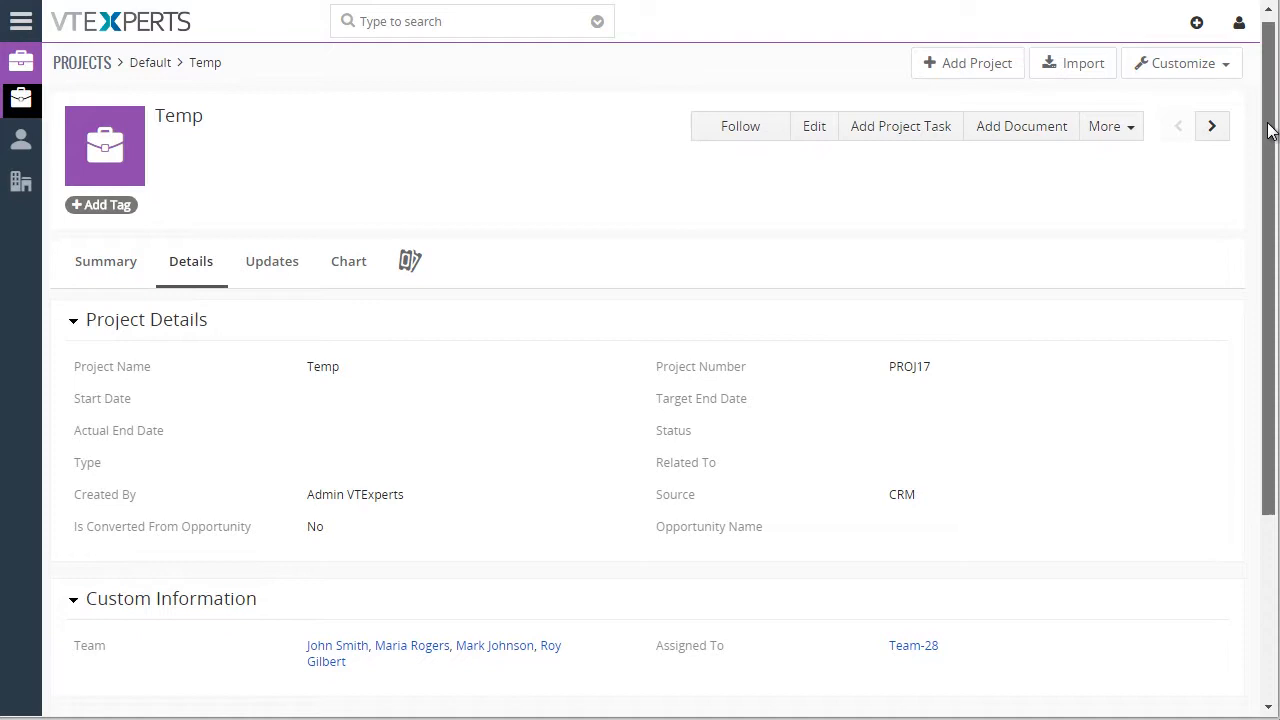
pyautogui.scroll(-3)
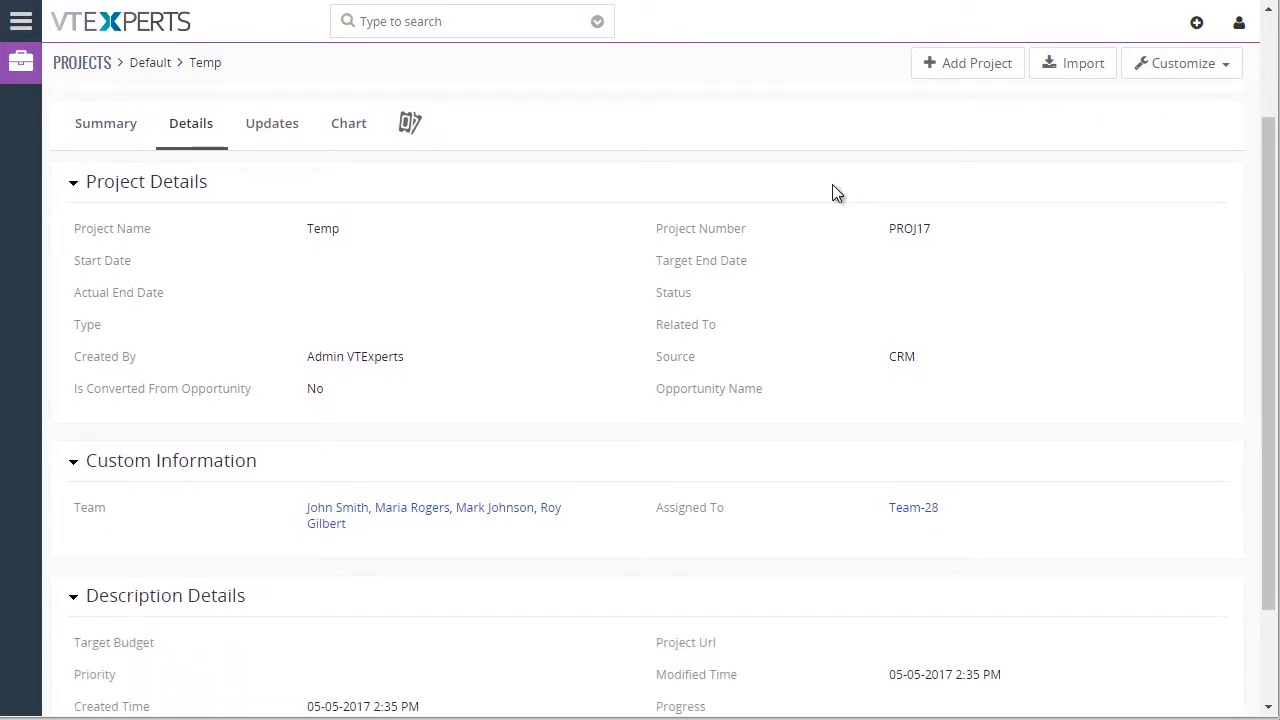
pyautogui.moveTo(304, 519)
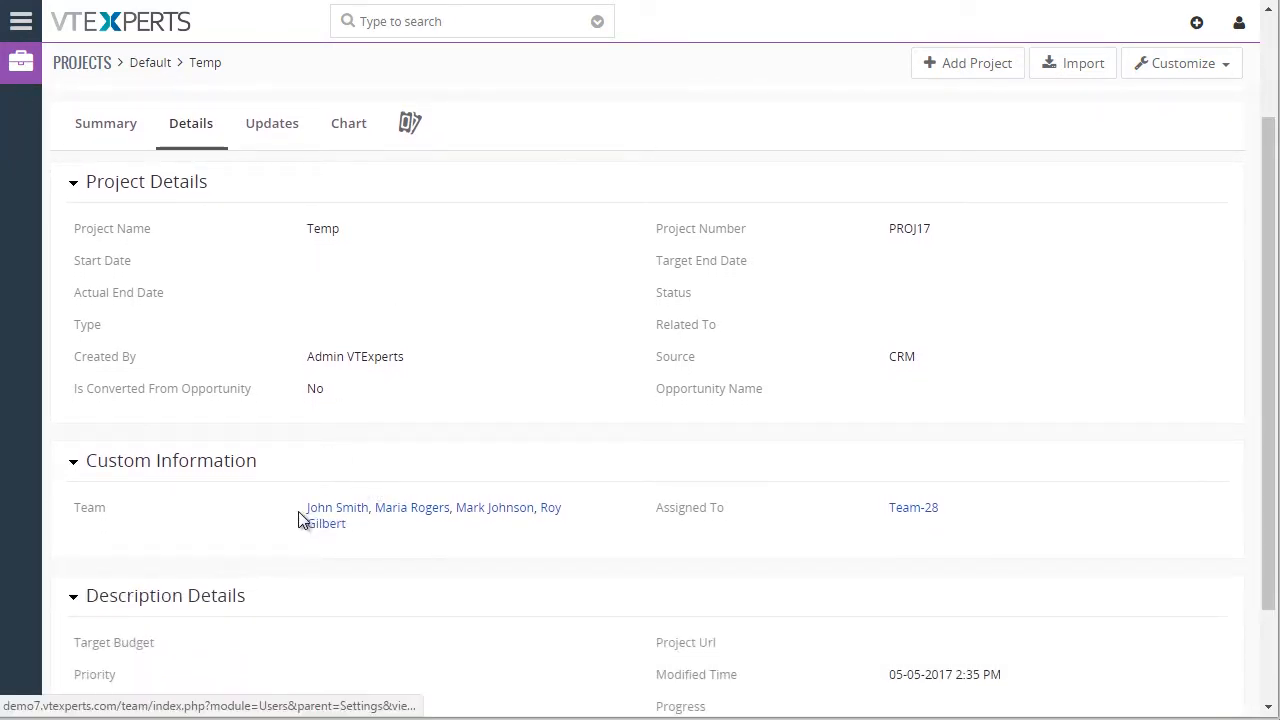
pyautogui.moveTo(345, 512)
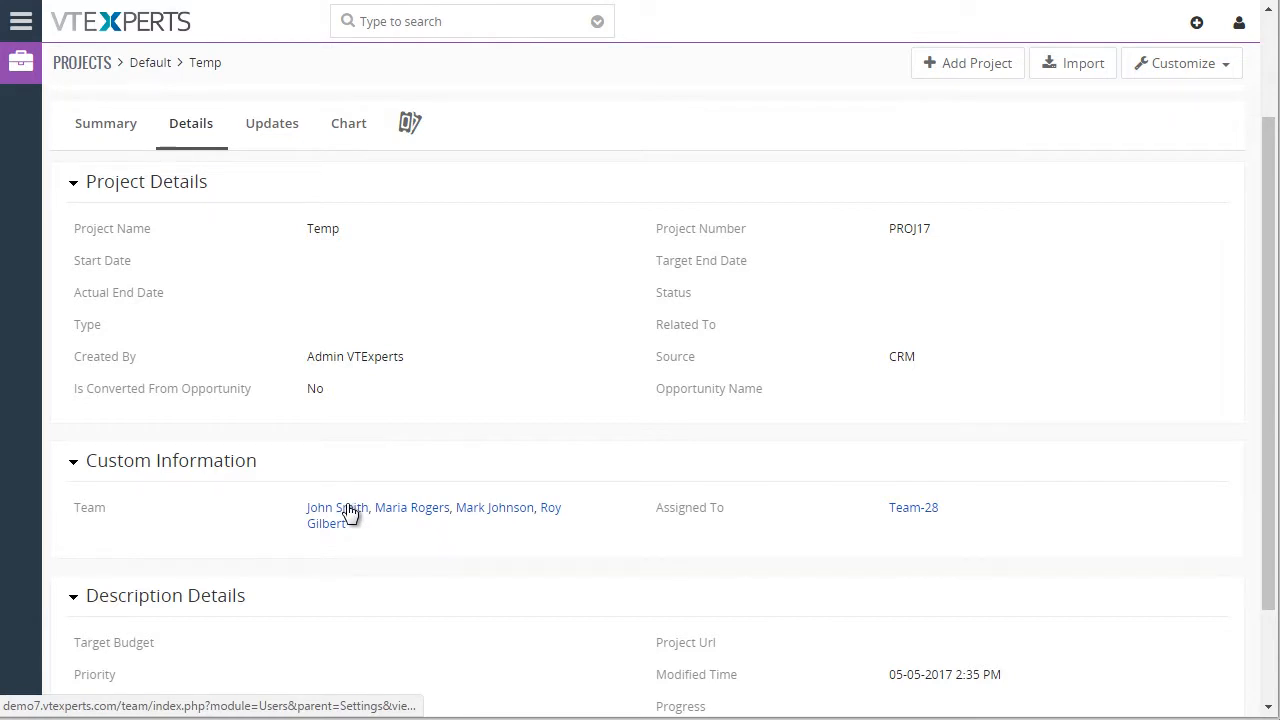
pyautogui.moveTo(847, 432)
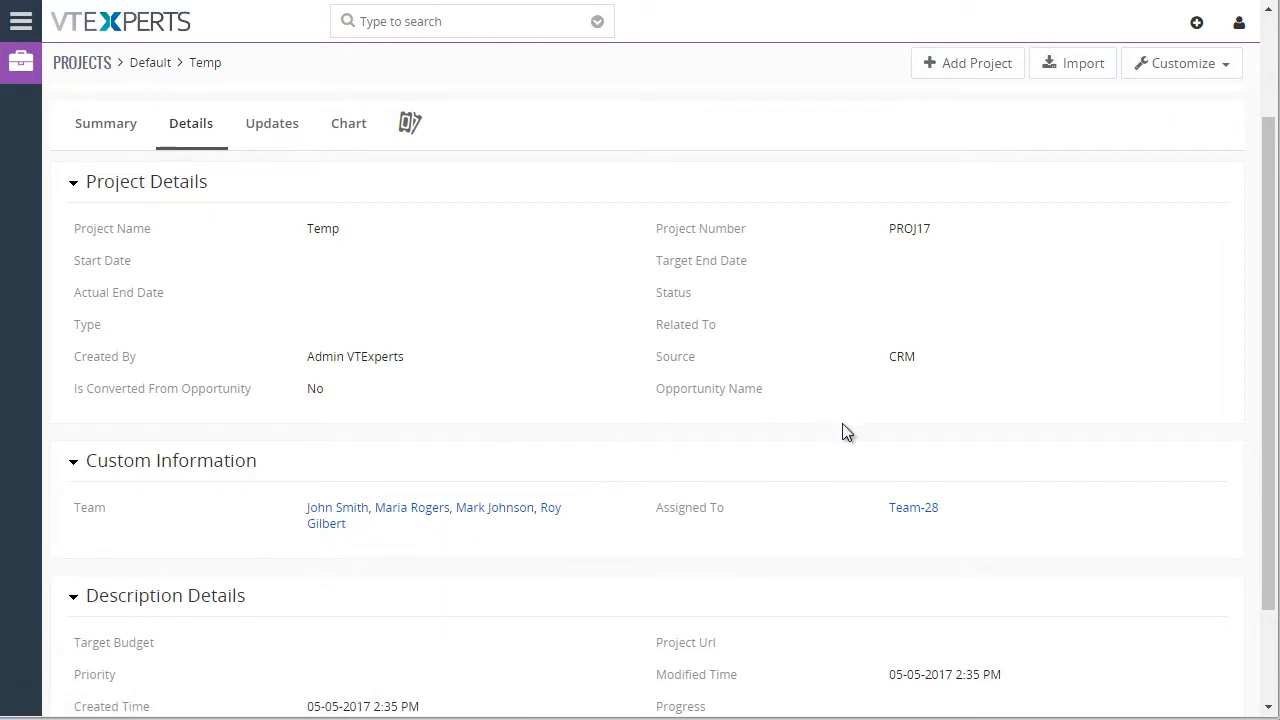
pyautogui.moveTo(912, 507)
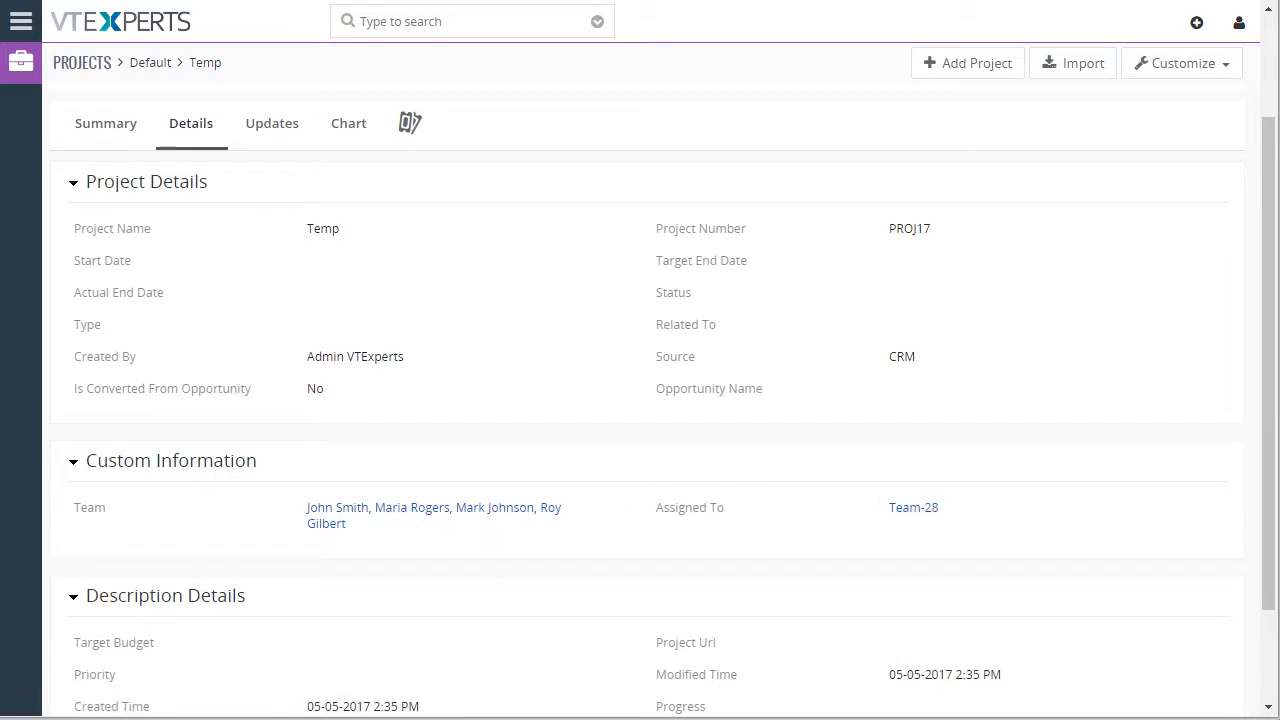
pyautogui.click(912, 507)
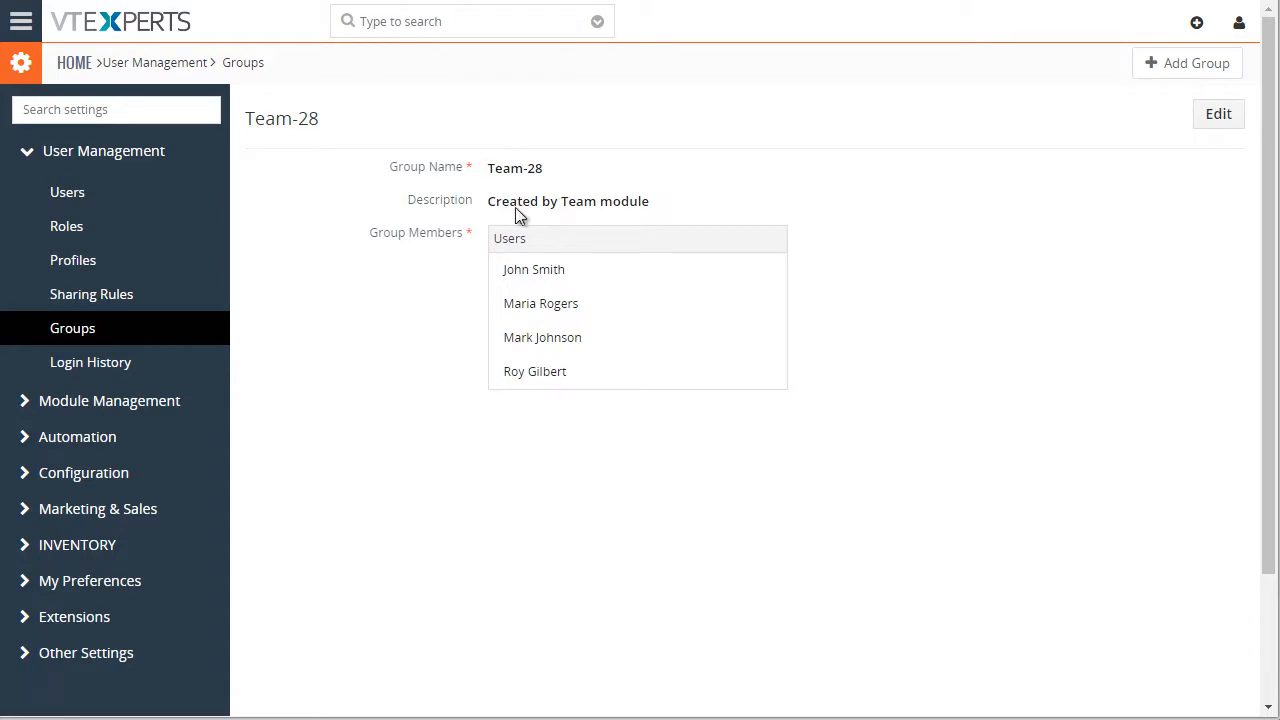
pyautogui.moveTo(519, 216)
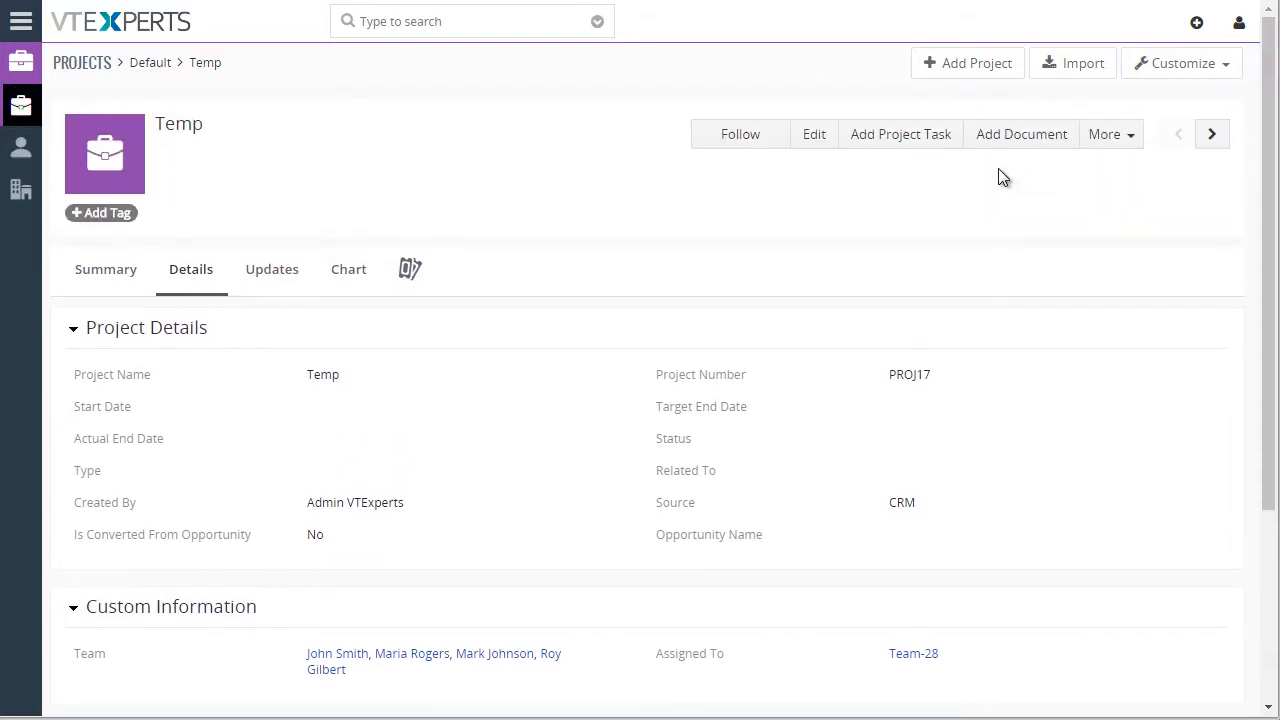
# Add Admin VTExperts to the Temp project's team and save the edit.
pyautogui.click(814, 134)
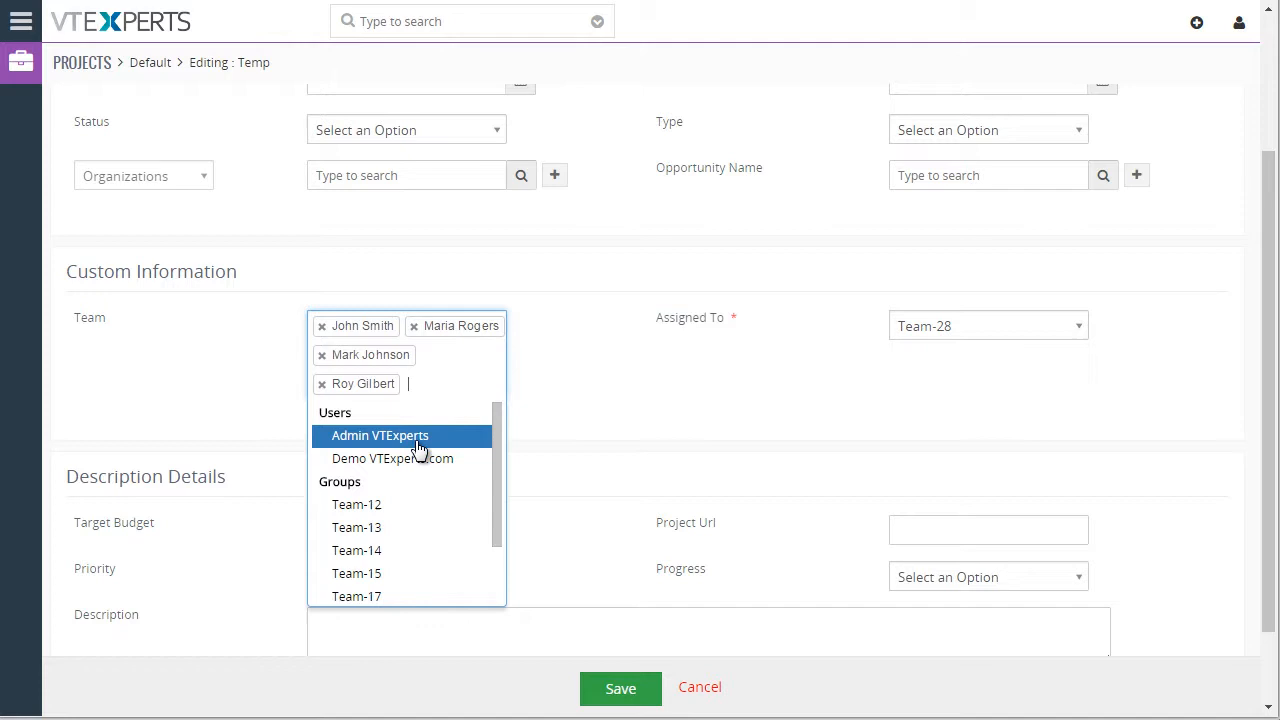
pyautogui.click(379, 435)
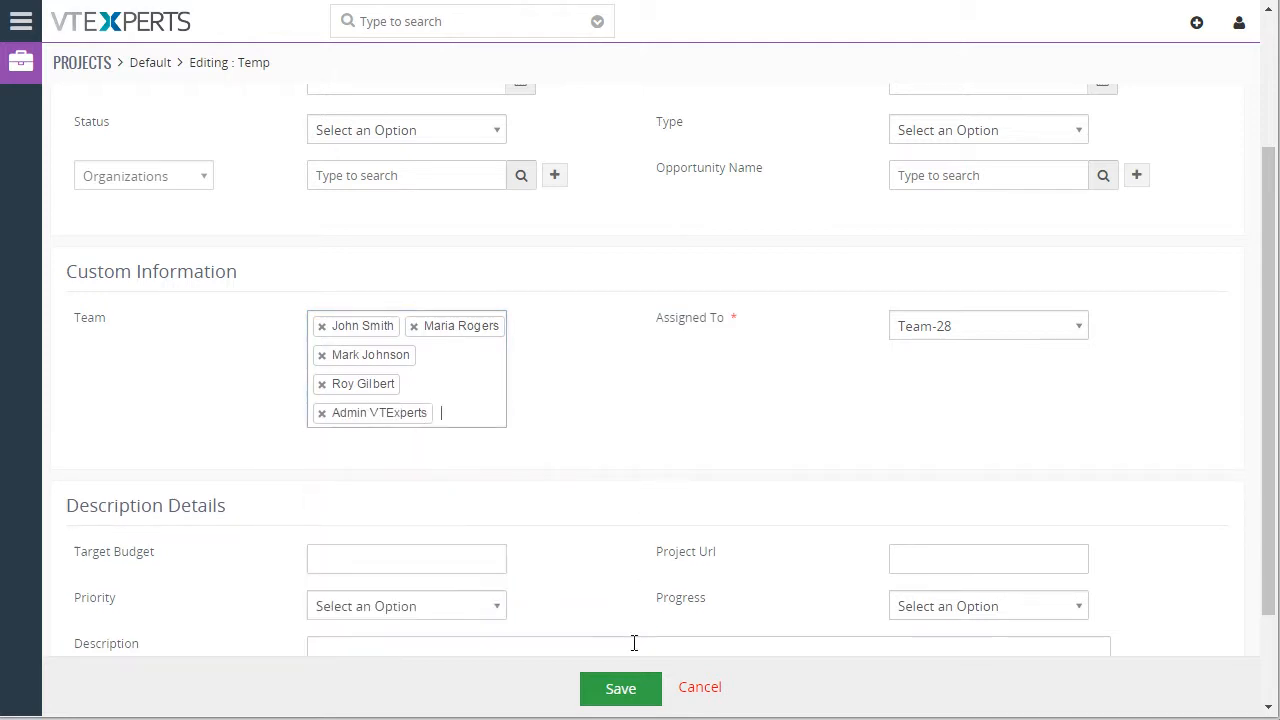
pyautogui.click(620, 688)
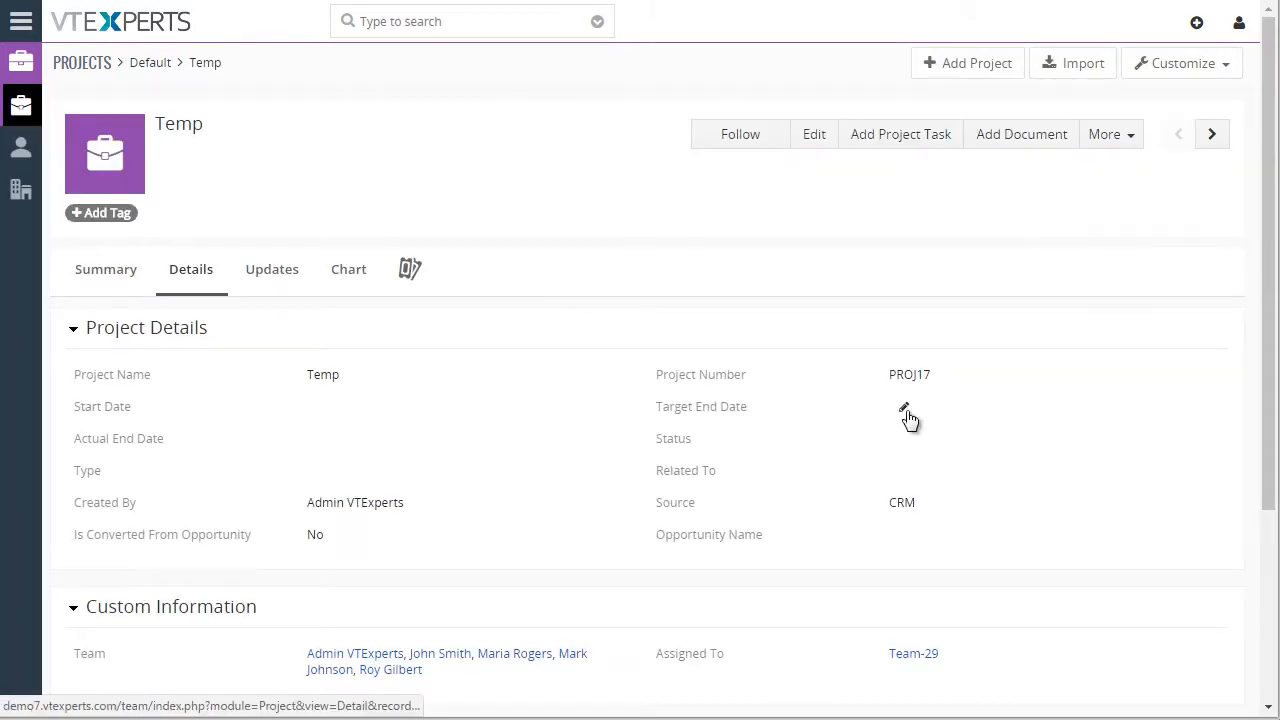
# Review Temp's five-member team and Team-29 assignment, then leave the record for Contacts.
pyautogui.scroll(-3)
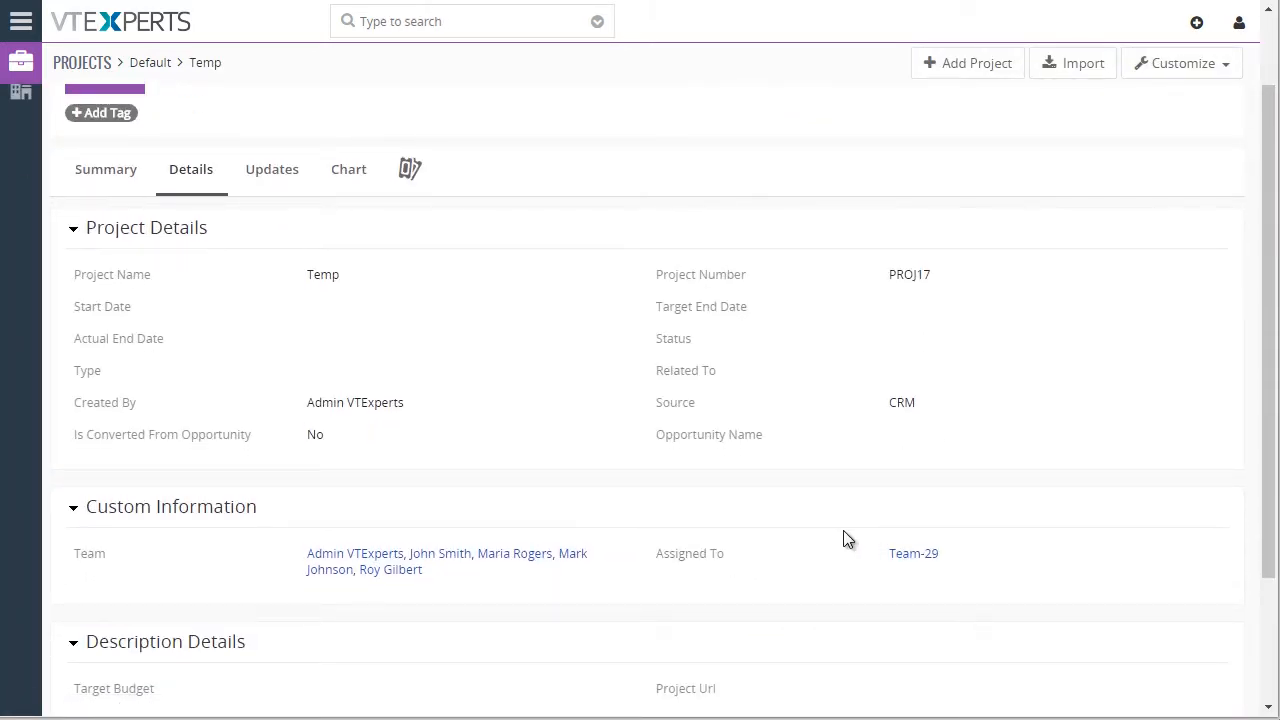
pyautogui.moveTo(480, 528)
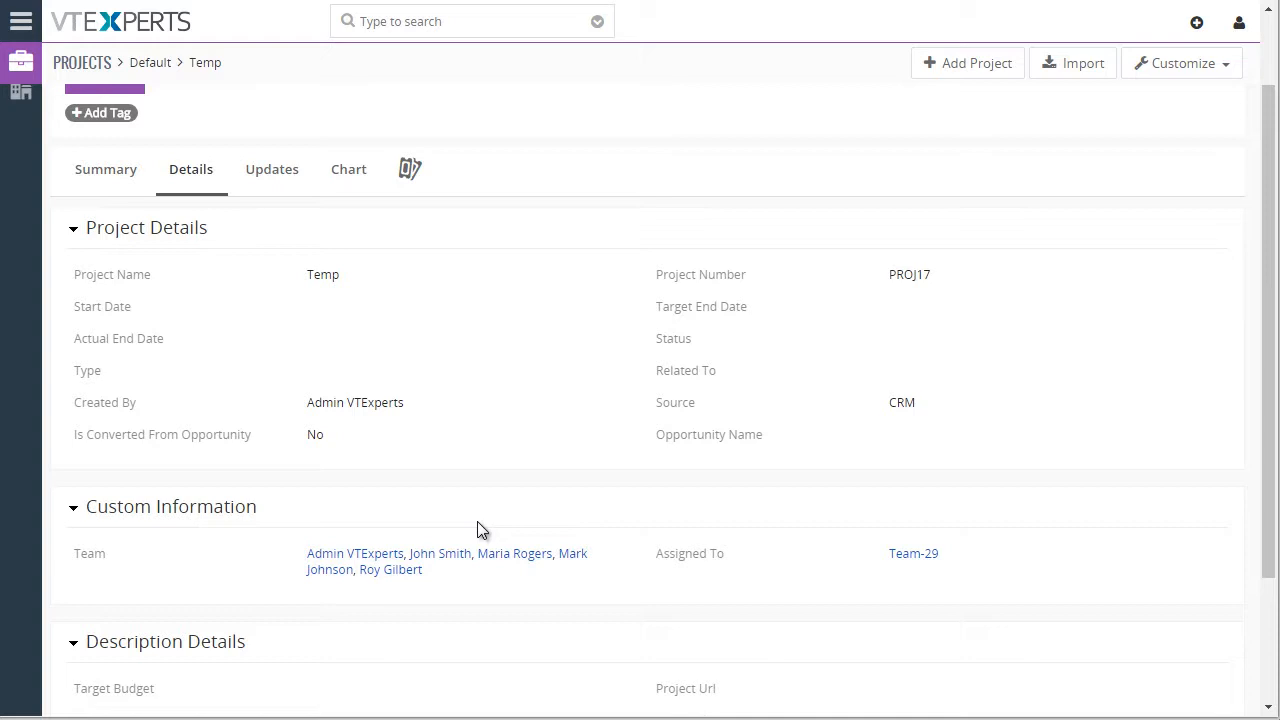
pyautogui.moveTo(472, 600)
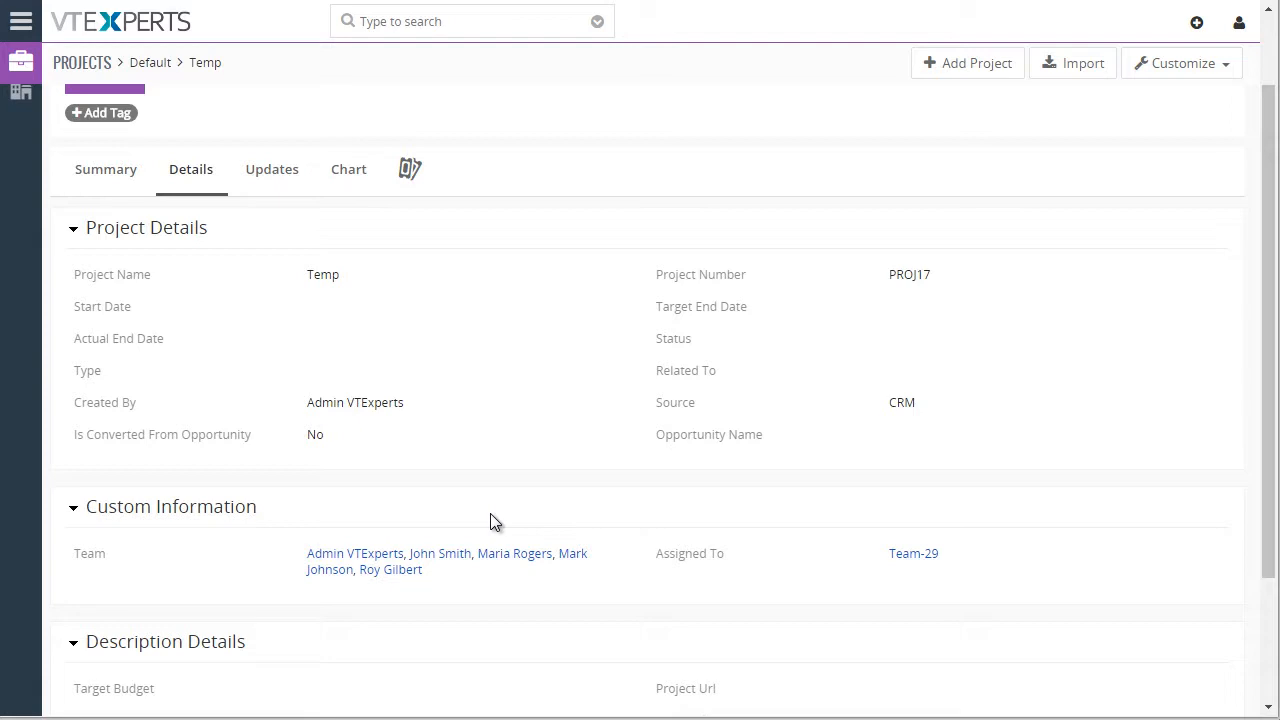
pyautogui.moveTo(515, 467)
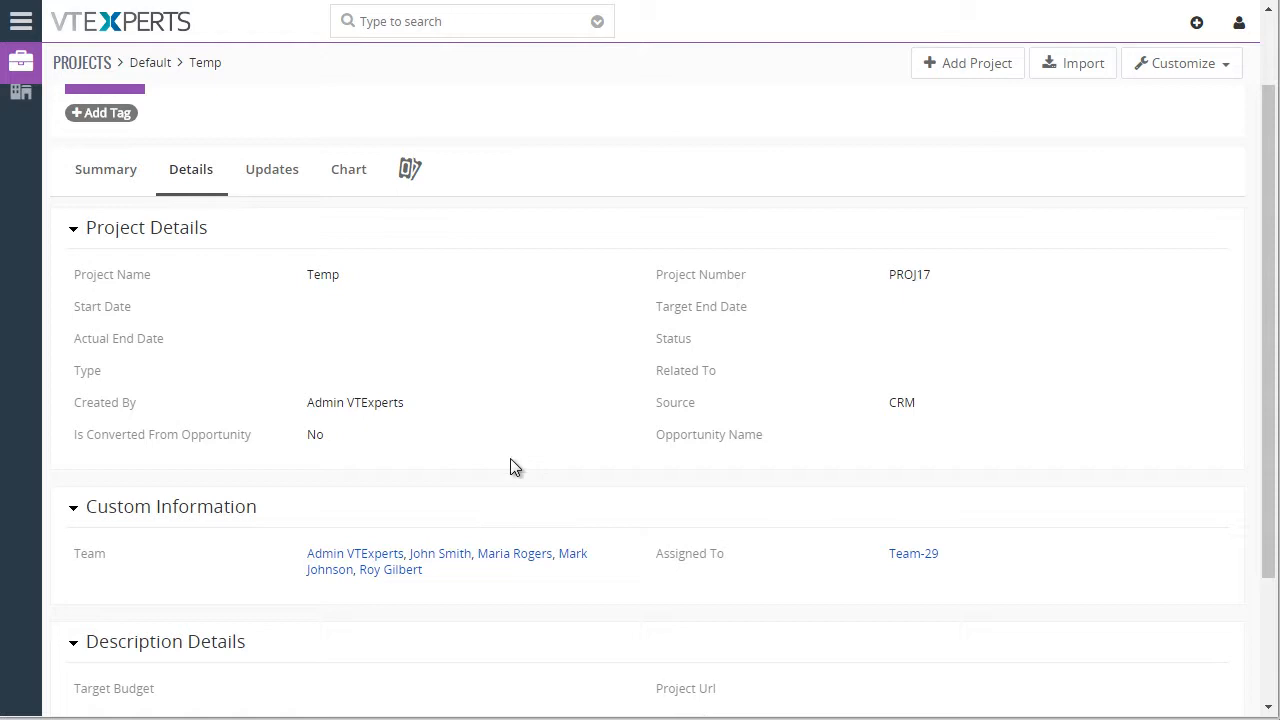
pyautogui.moveTo(440, 141)
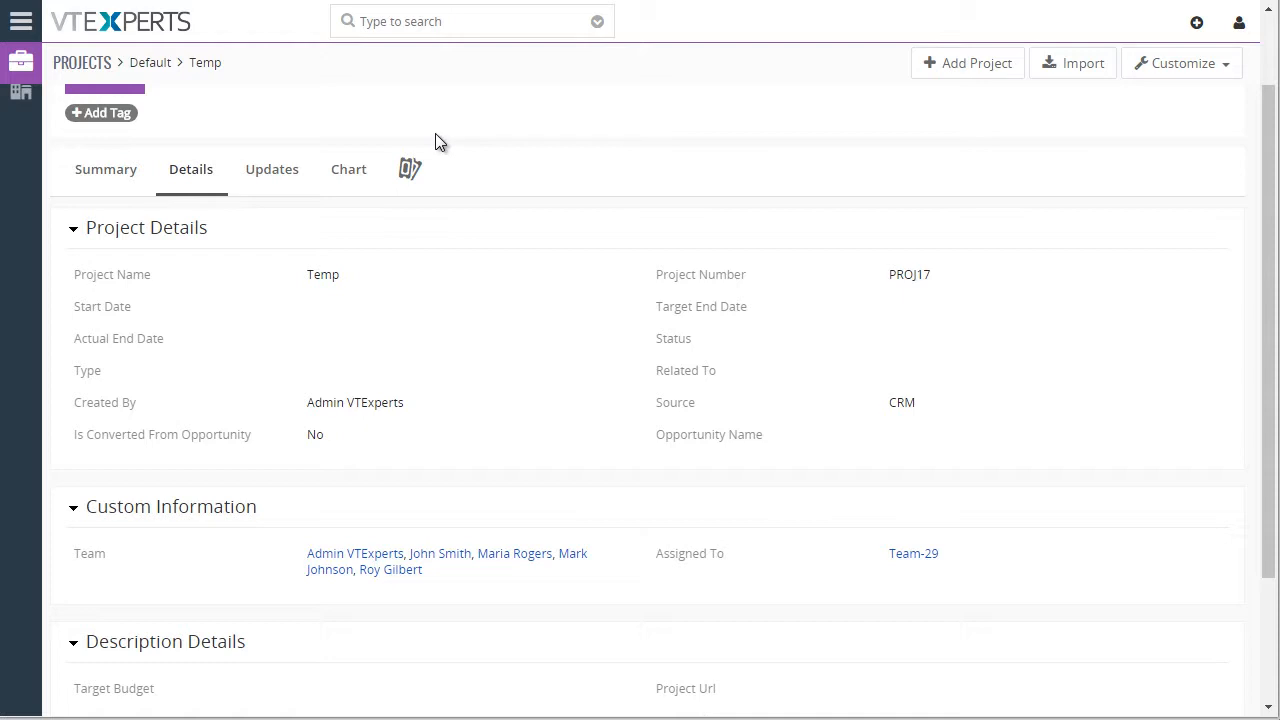
pyautogui.moveTo(452, 129)
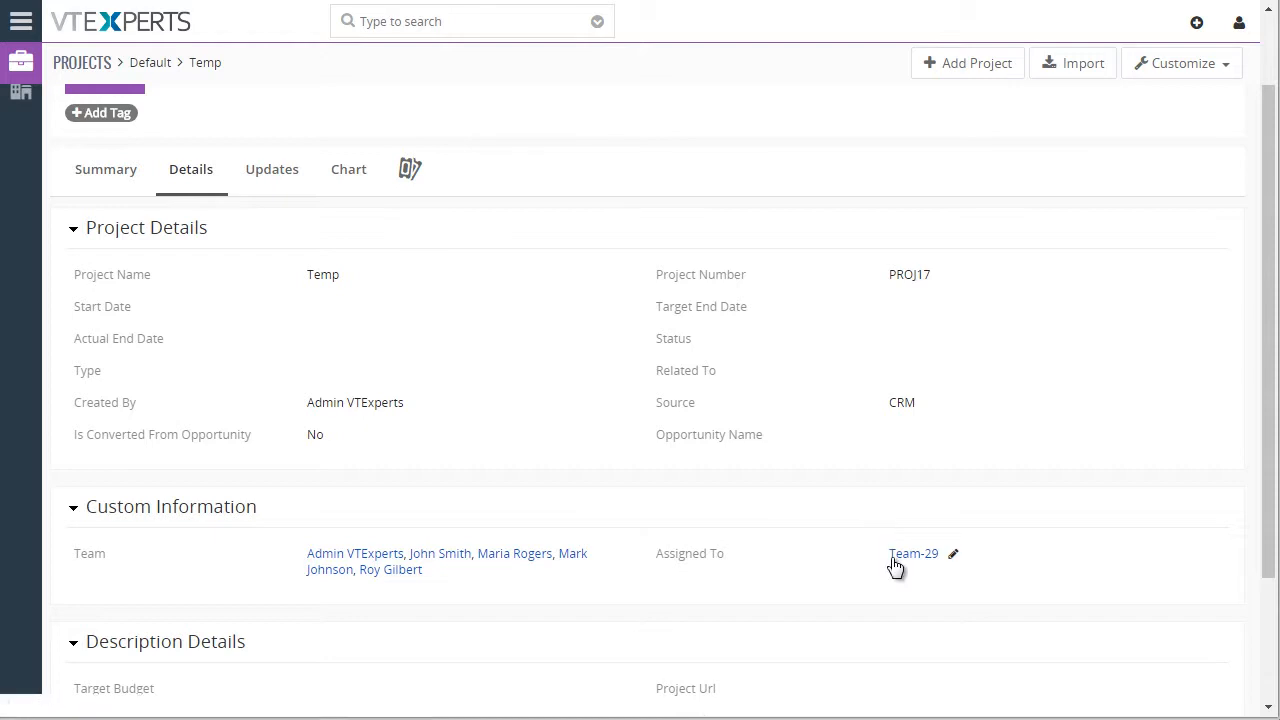
pyautogui.click(21, 21)
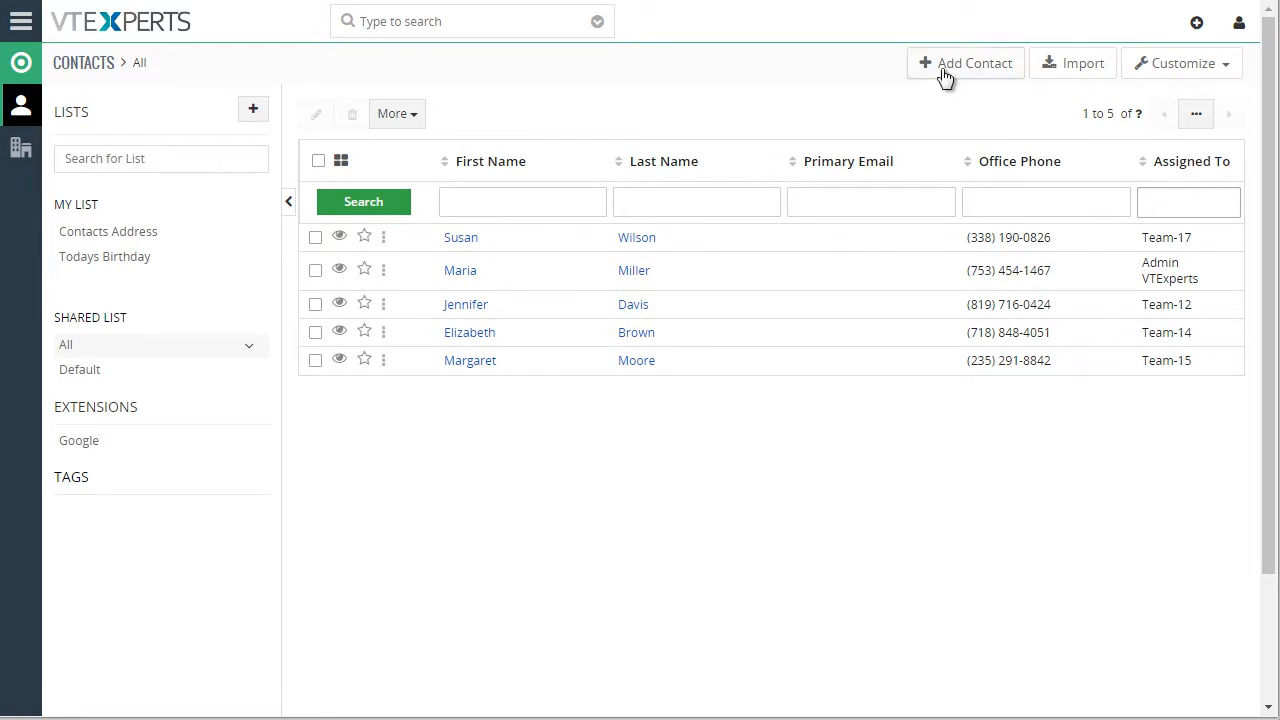
# Save contact 'Jane' with team John Smith, Maria Rogers and Demo VTExperts.com.
pyautogui.click(965, 63)
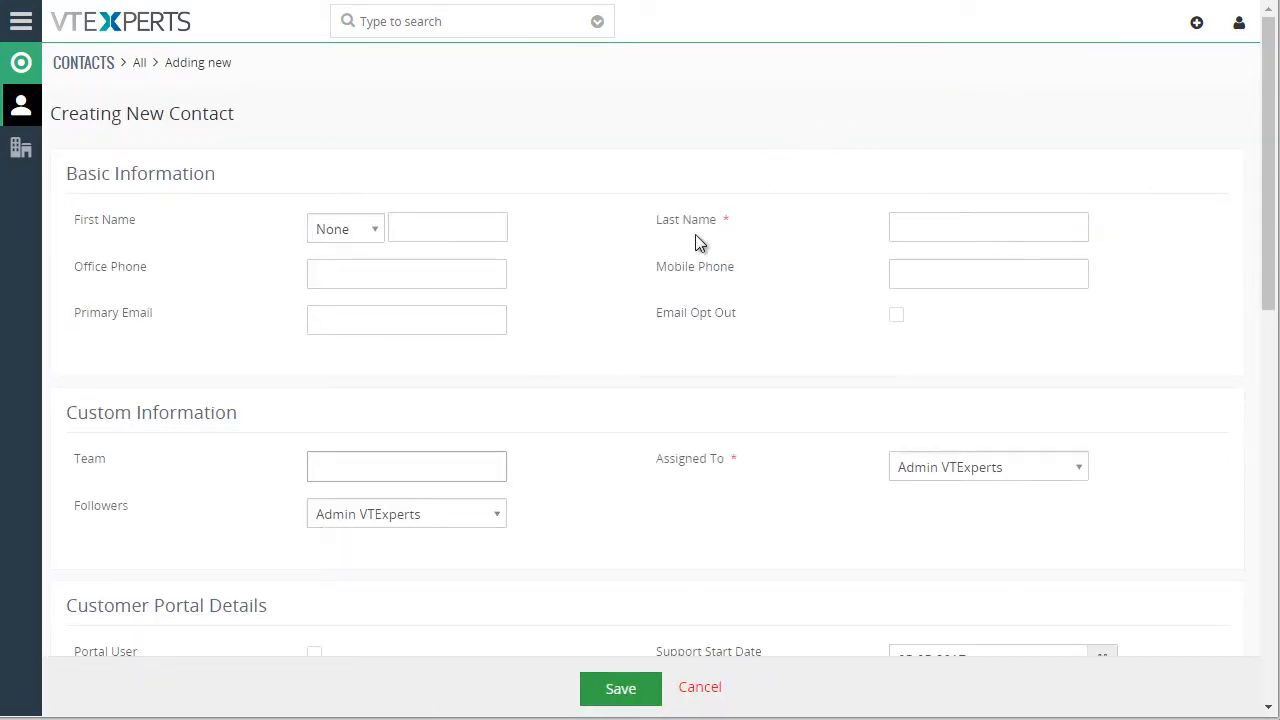
pyautogui.scroll(-3)
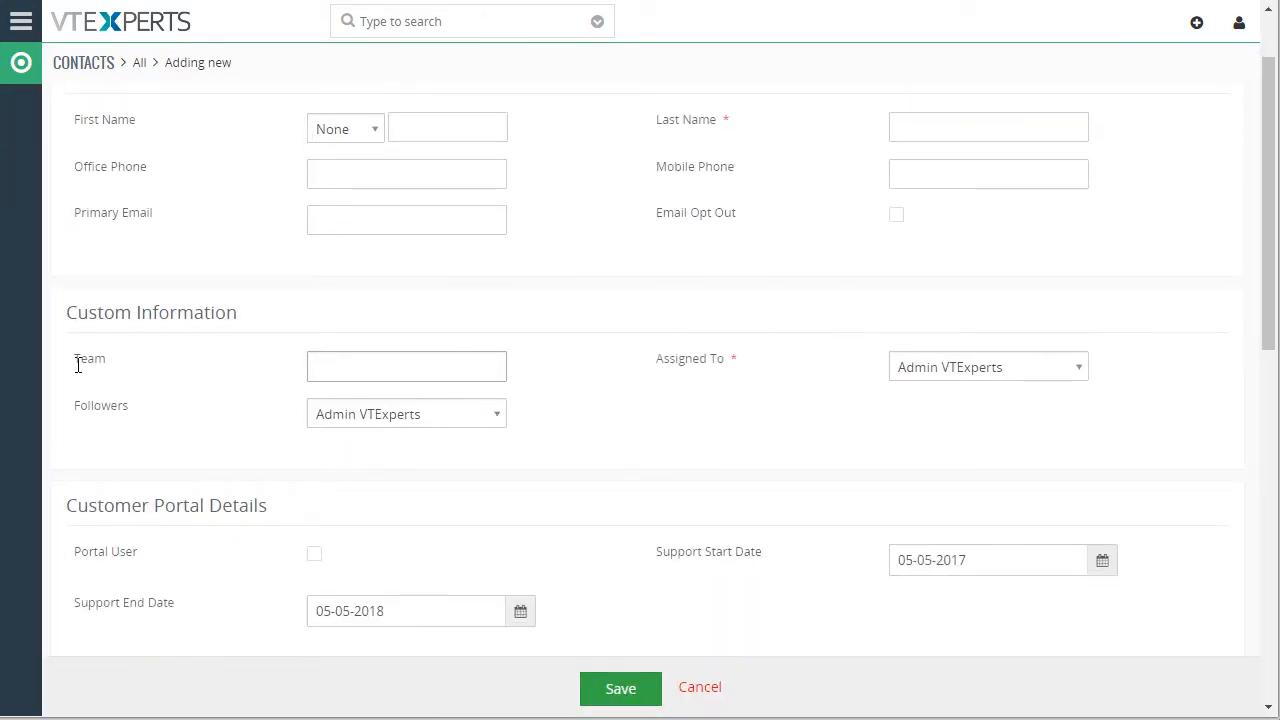
pyautogui.click(406, 366)
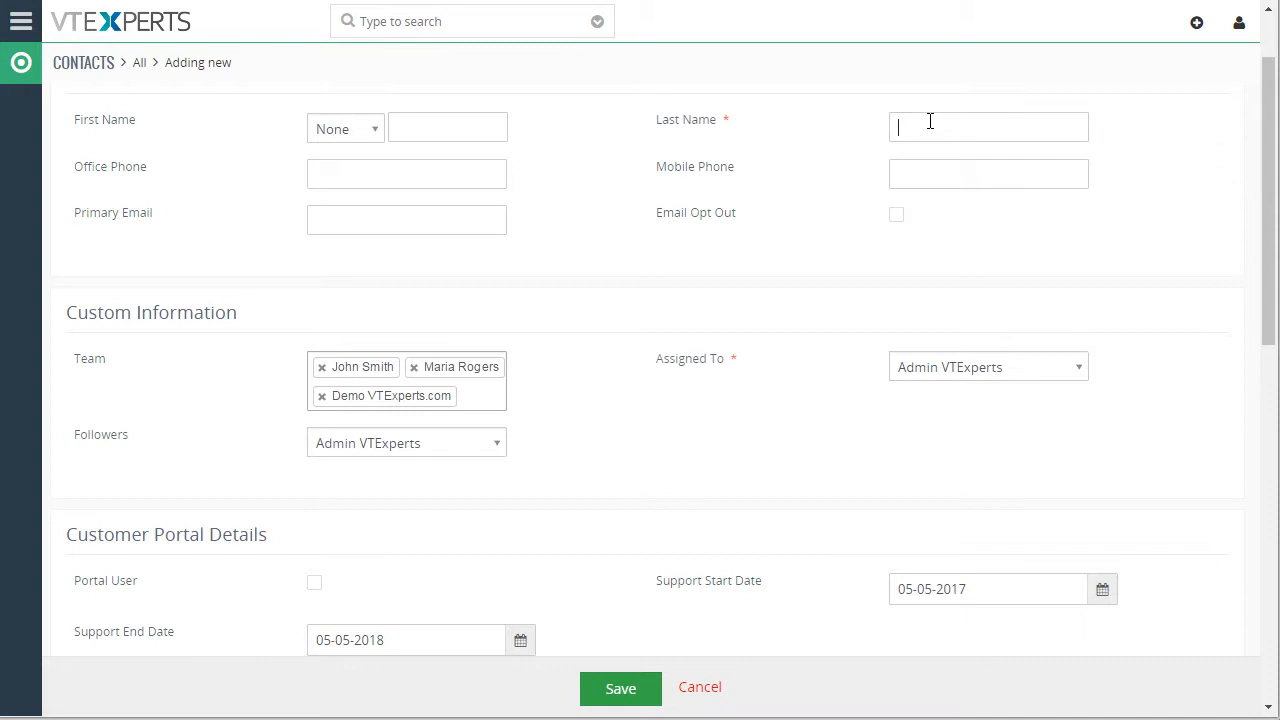
pyautogui.write('Jane')
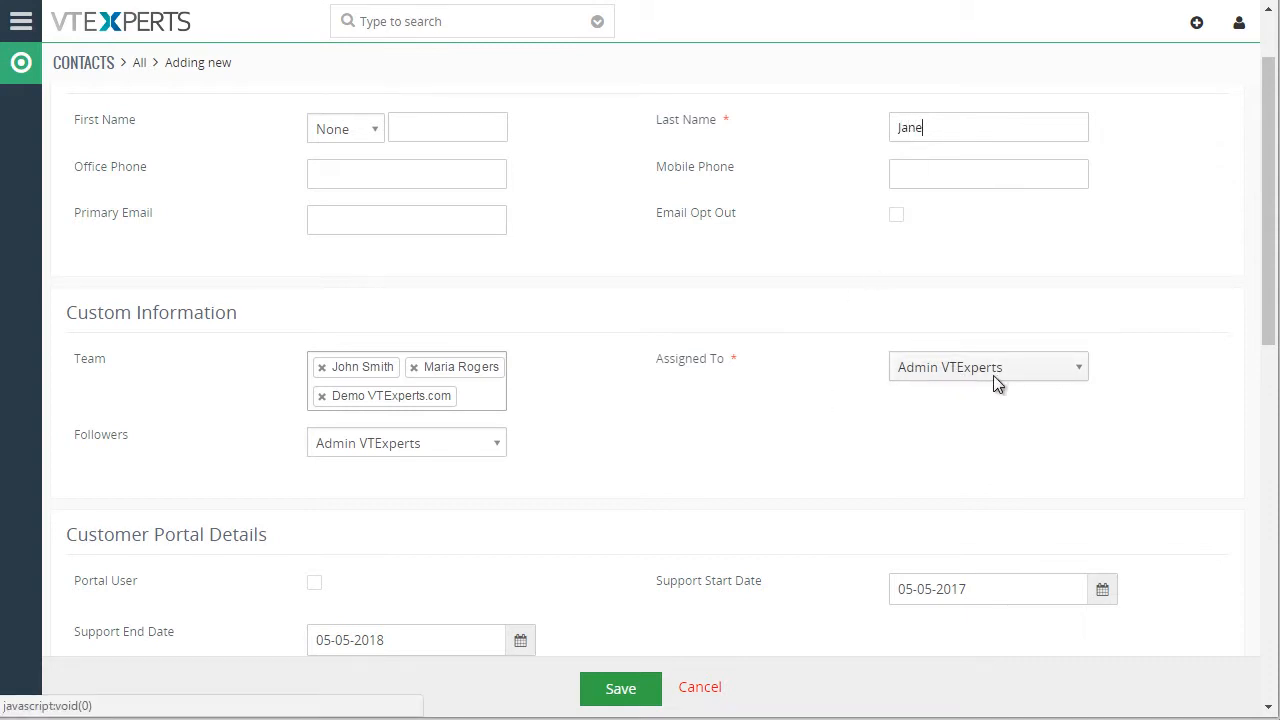
pyautogui.moveTo(337, 422)
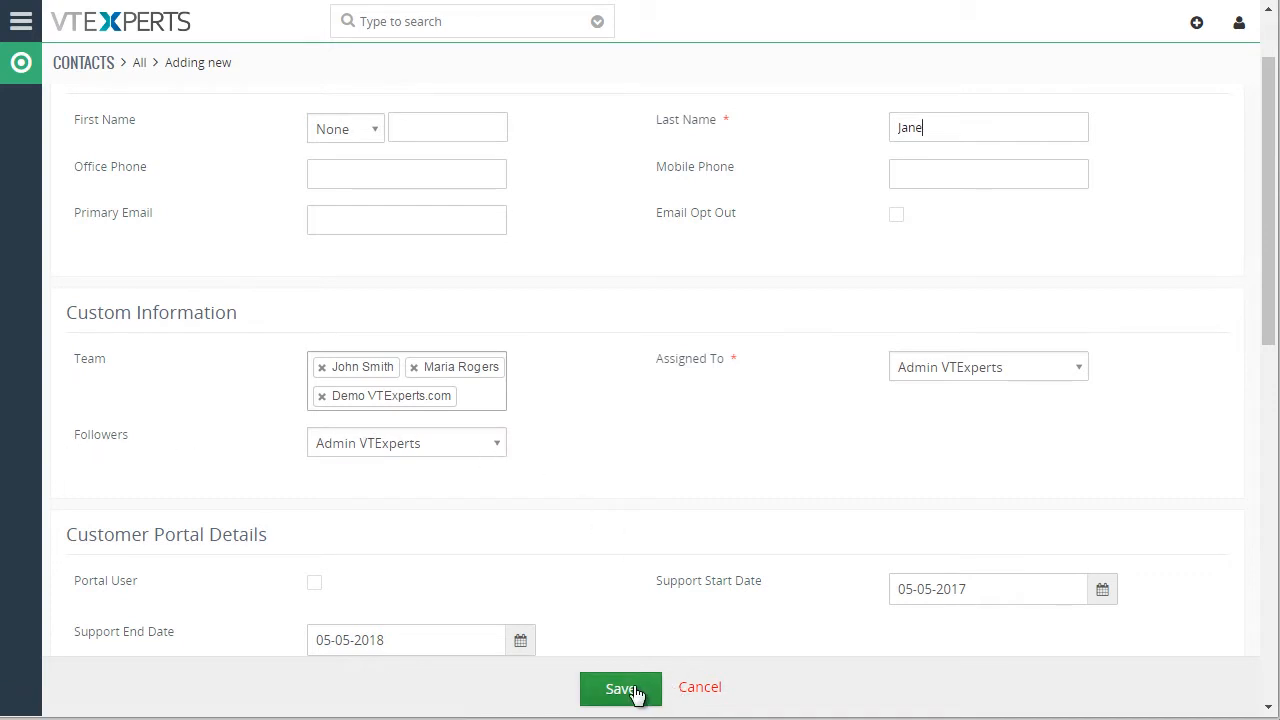
pyautogui.click(620, 687)
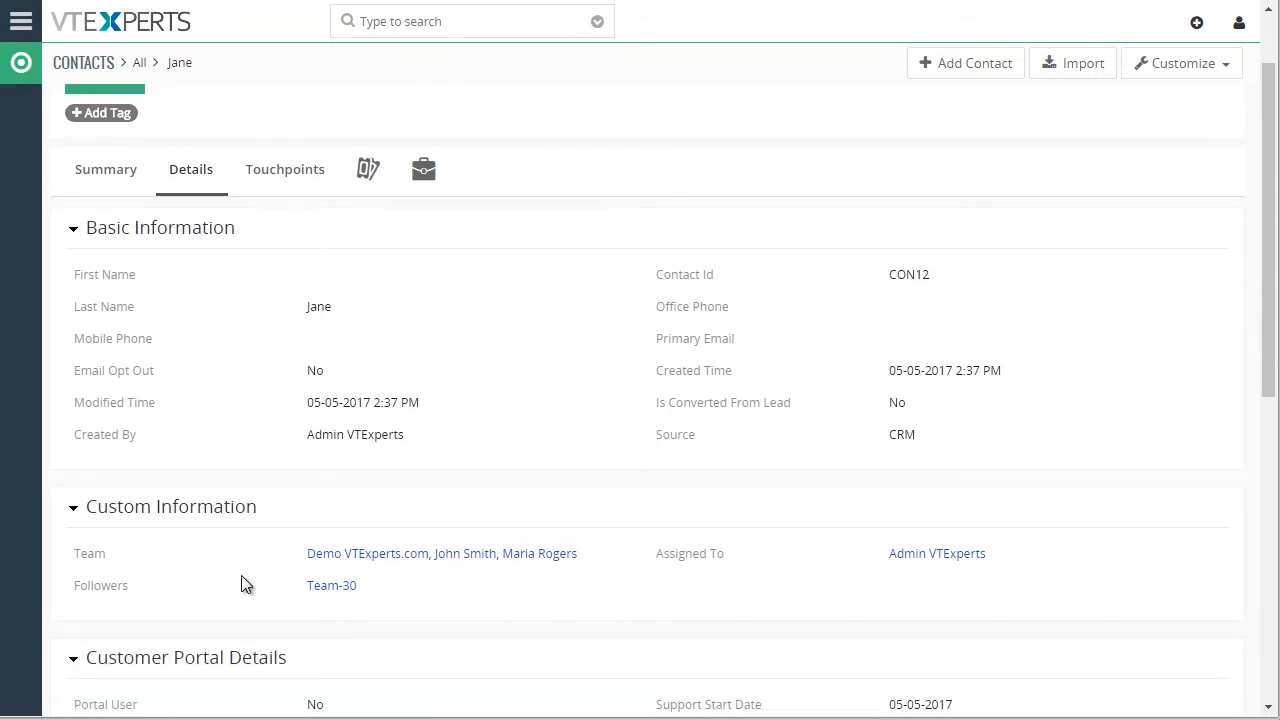
pyautogui.moveTo(335, 583)
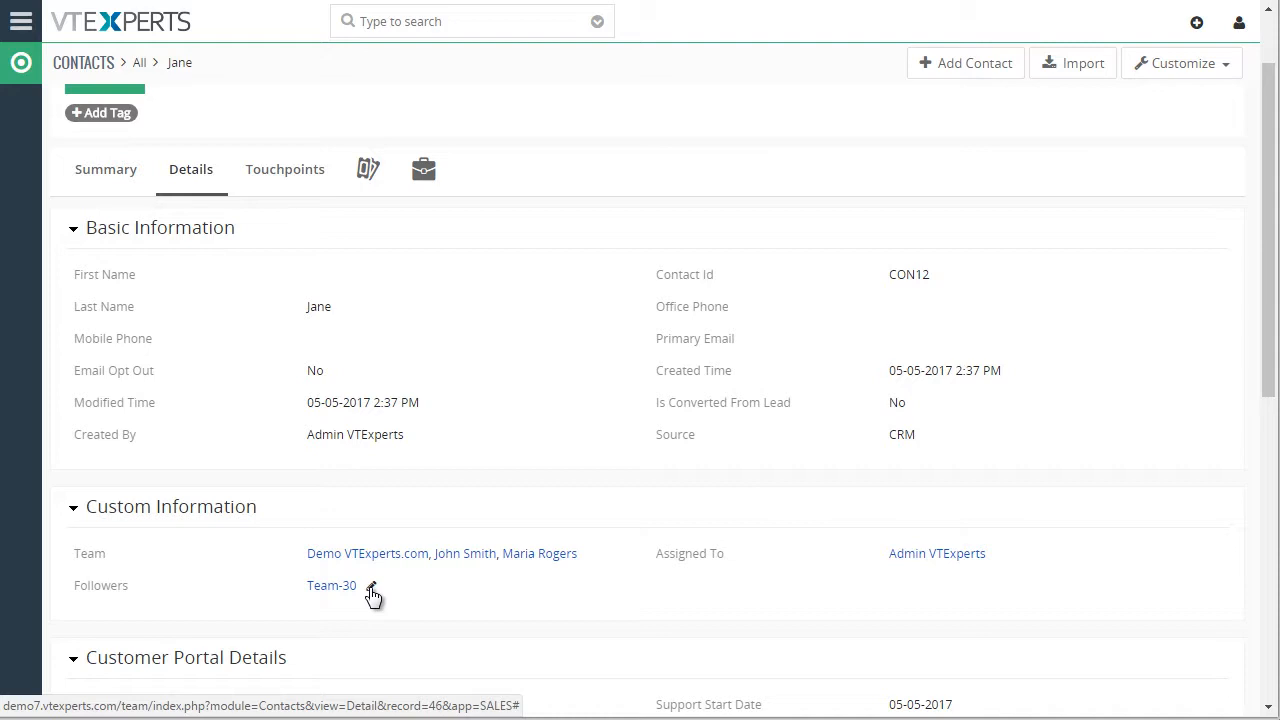
# Check Jane's Followers showing Team-30, then go to CRM Settings.
pyautogui.click(22, 21)
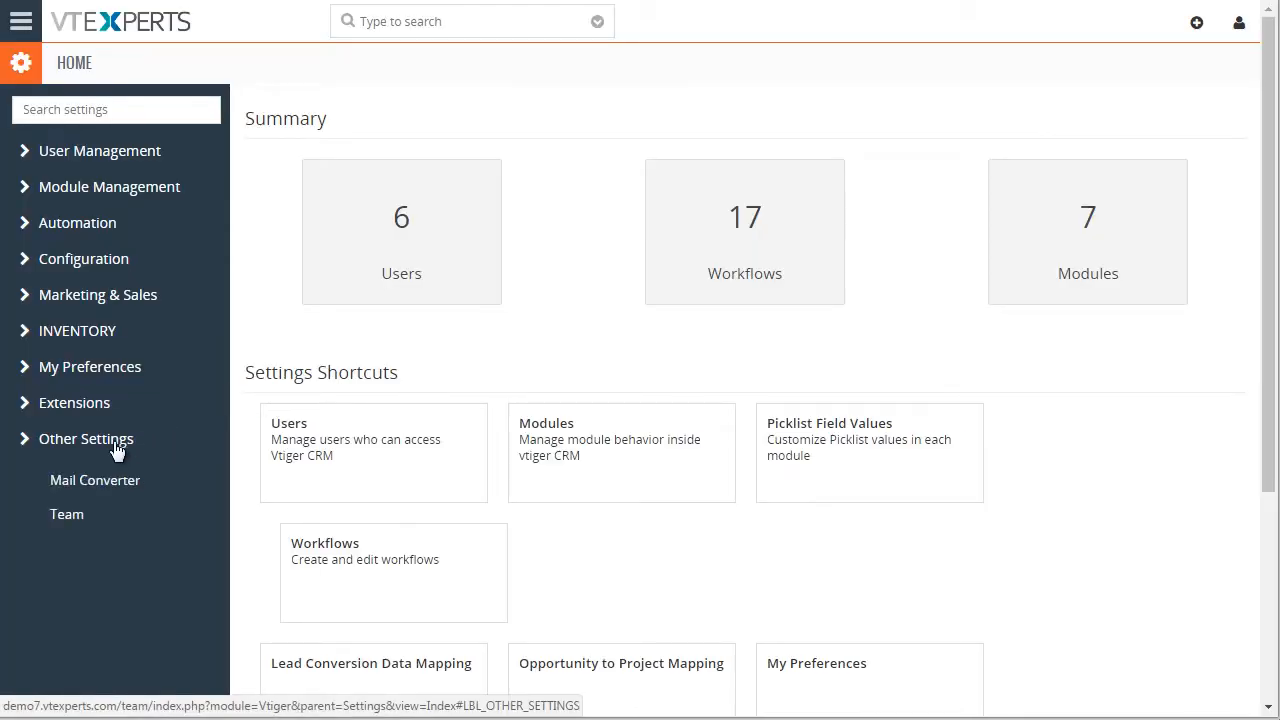
# Open Team settings and select Projects: label Team, primary field Assigned To, custom field Followers.
pyautogui.click(66, 514)
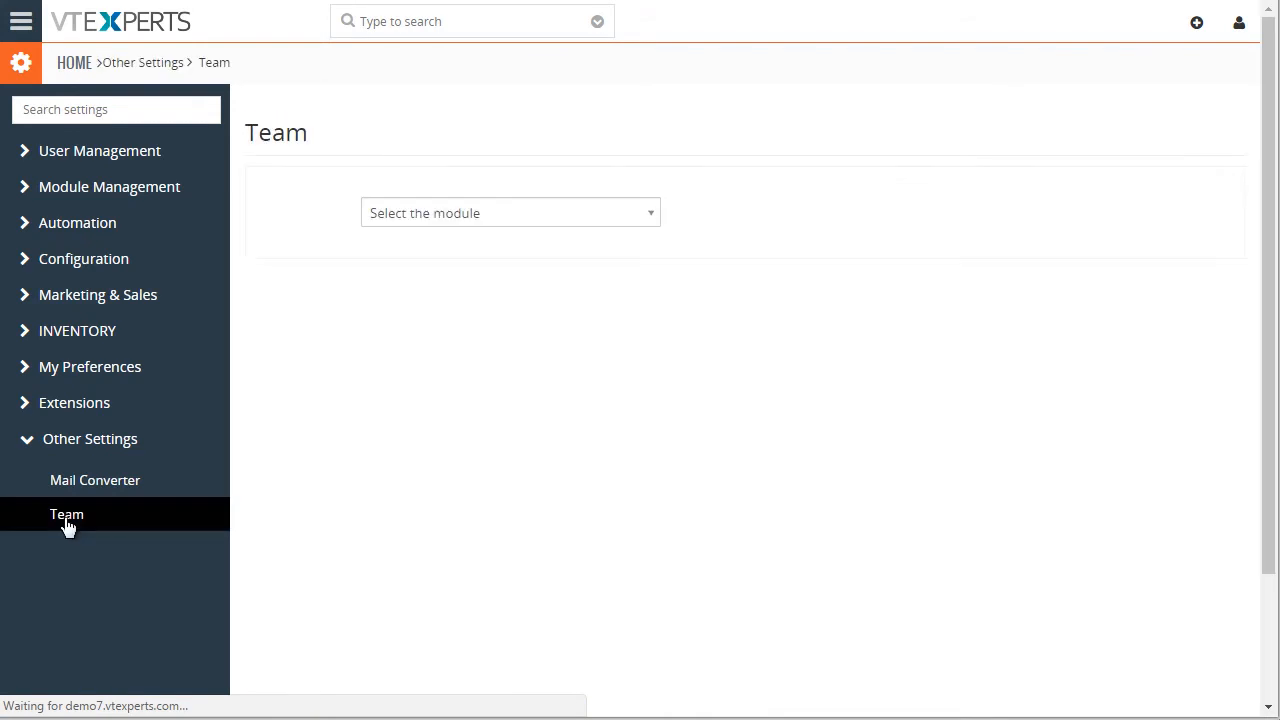
pyautogui.click(510, 213)
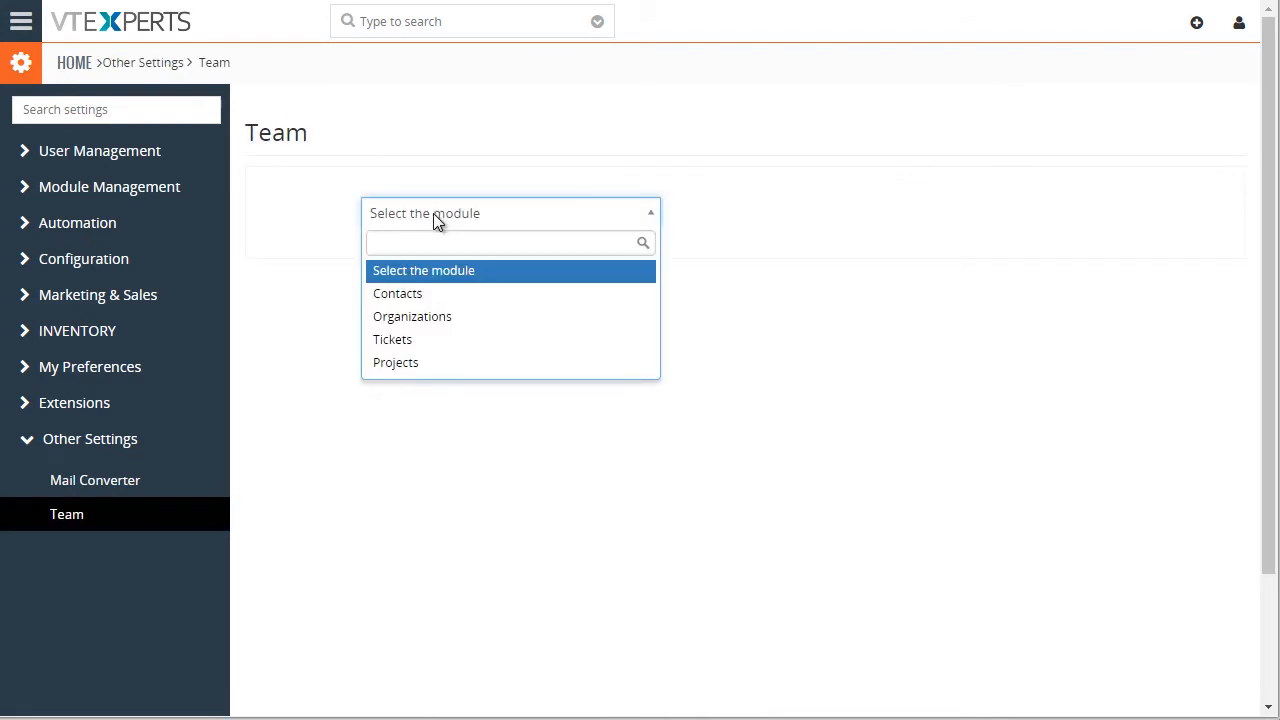
pyautogui.click(395, 362)
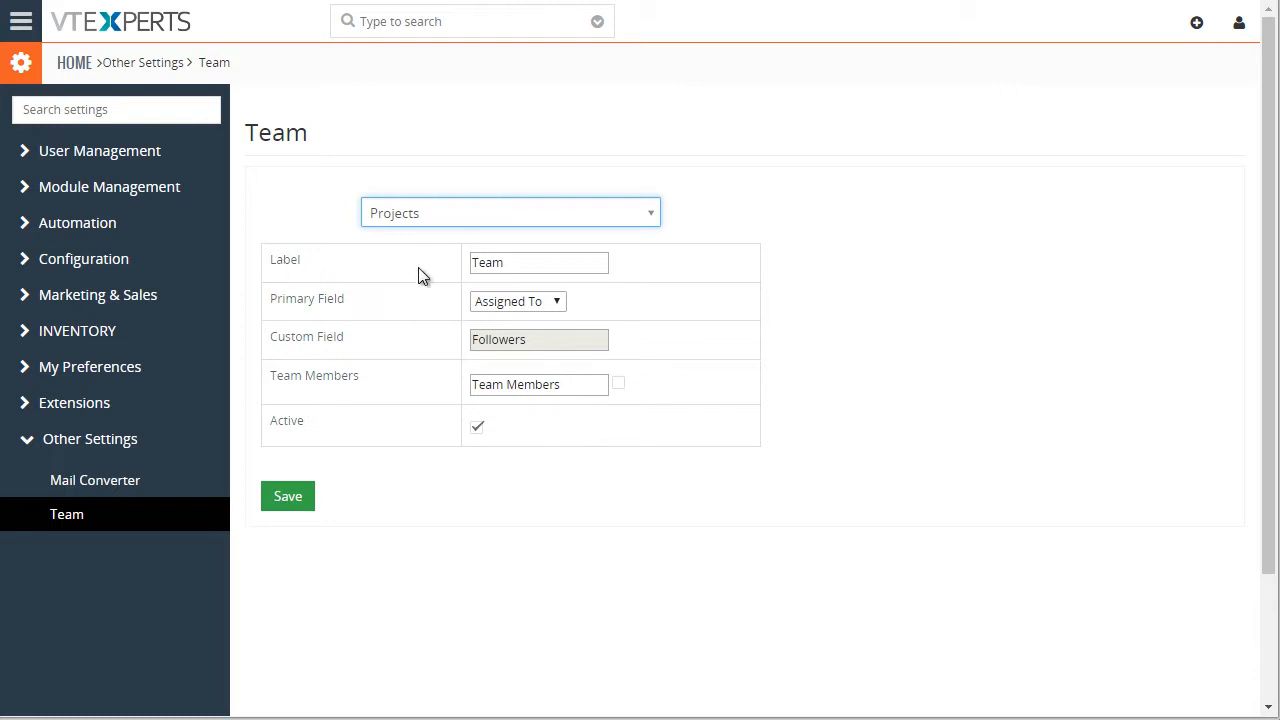
pyautogui.click(538, 262)
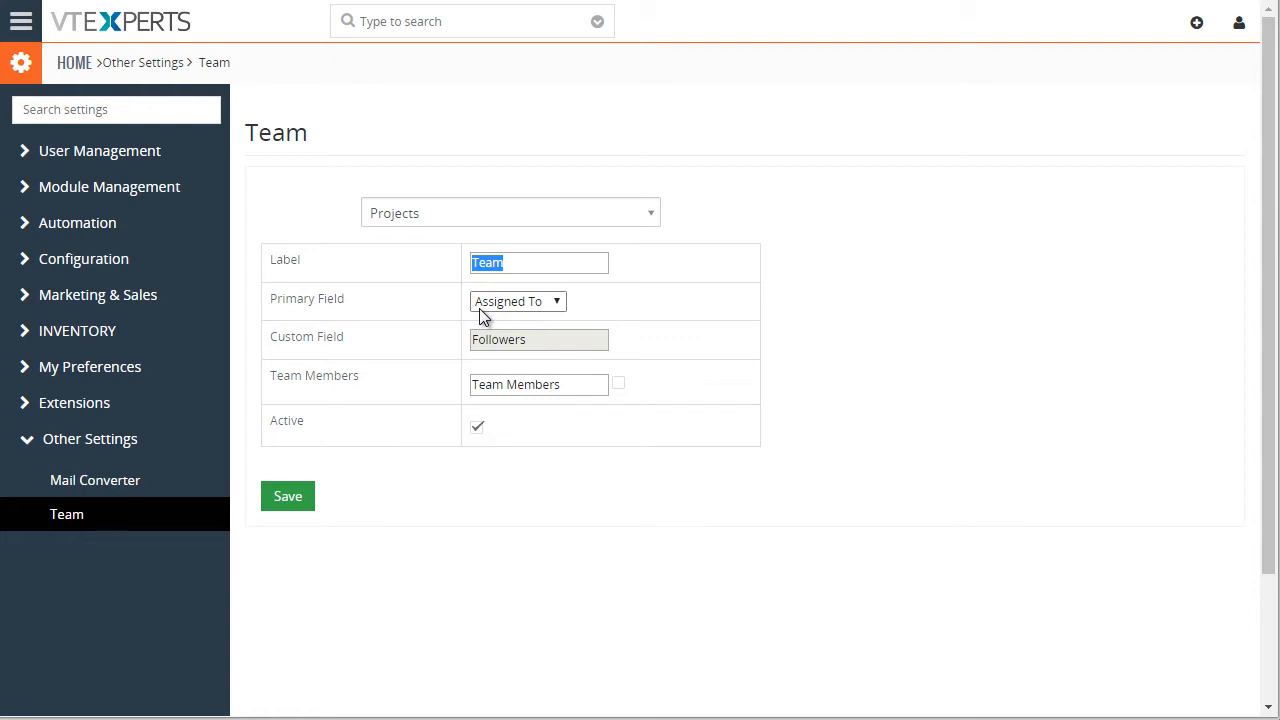
pyautogui.moveTo(462, 238)
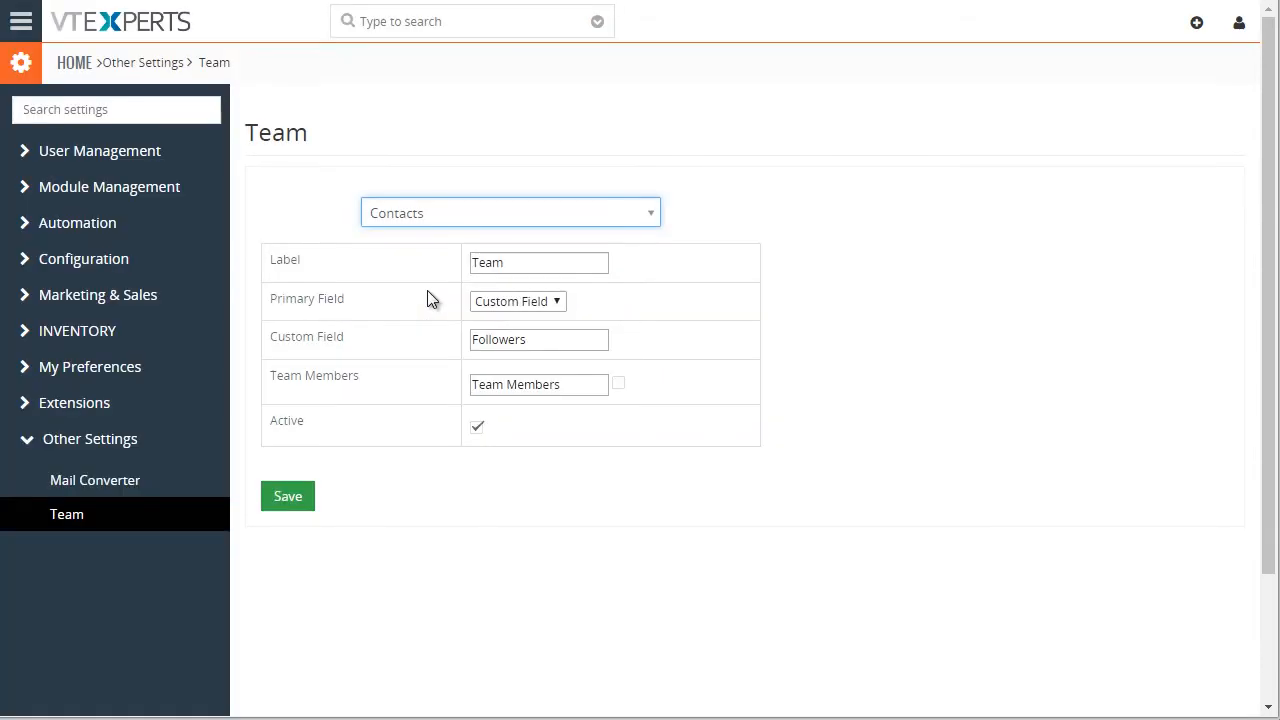
# Switch Team settings to Contacts and keep Custom Field as the primary field.
pyautogui.click(538, 262)
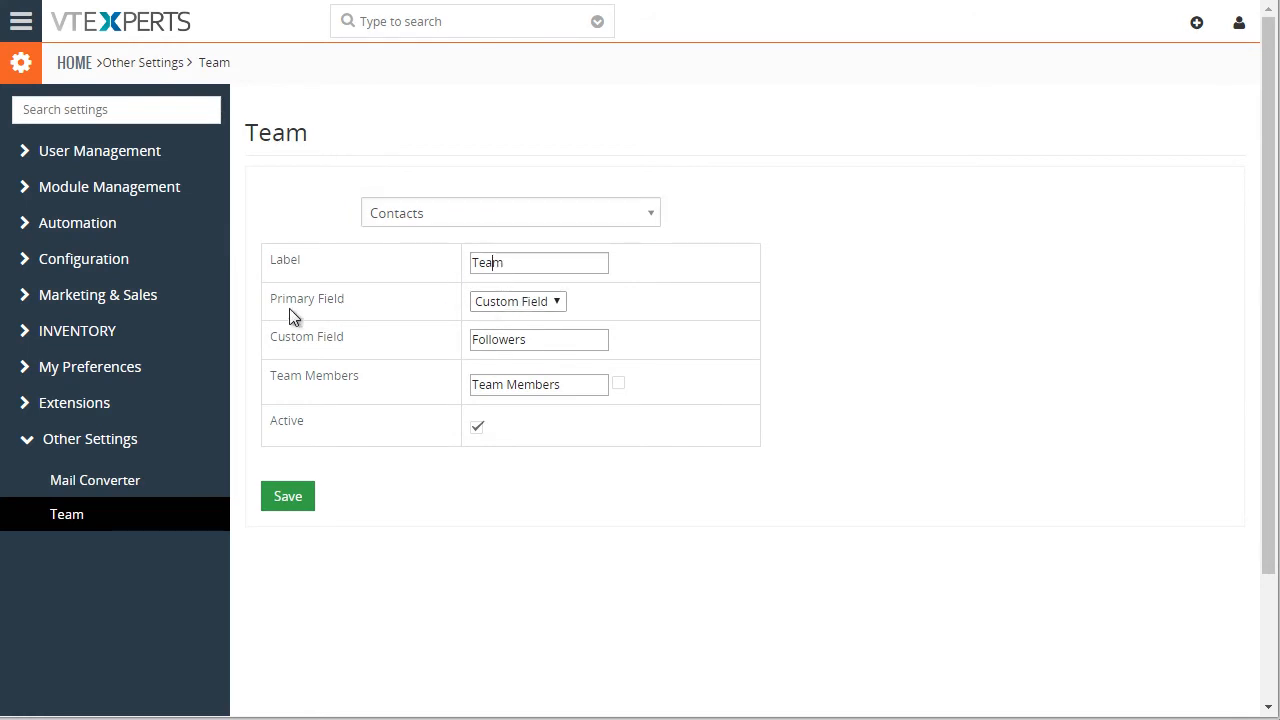
pyautogui.click(517, 301)
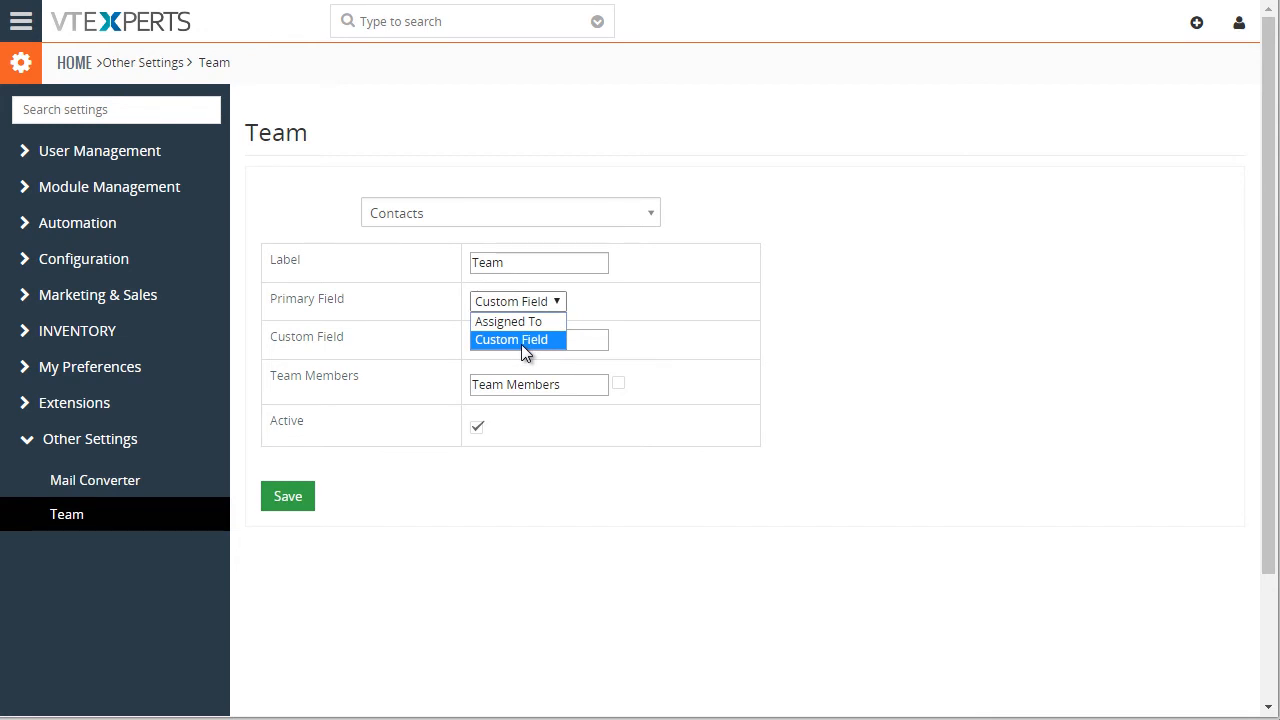
pyautogui.click(511, 339)
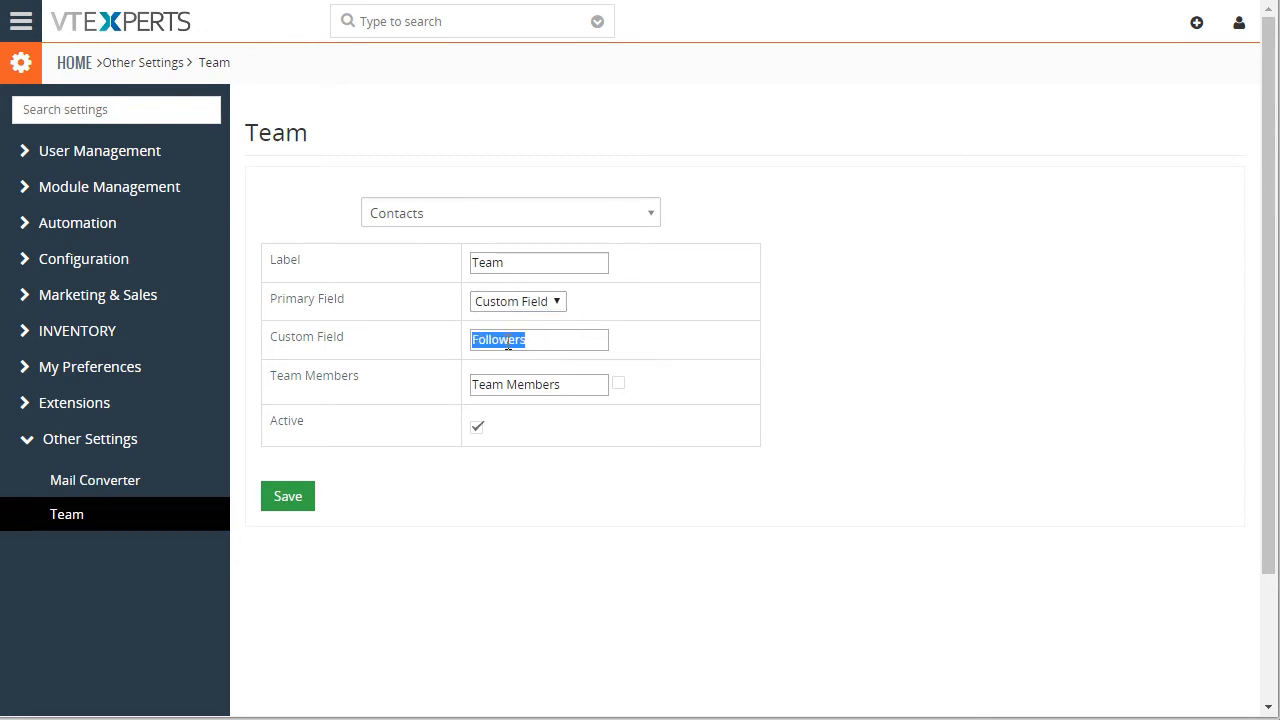